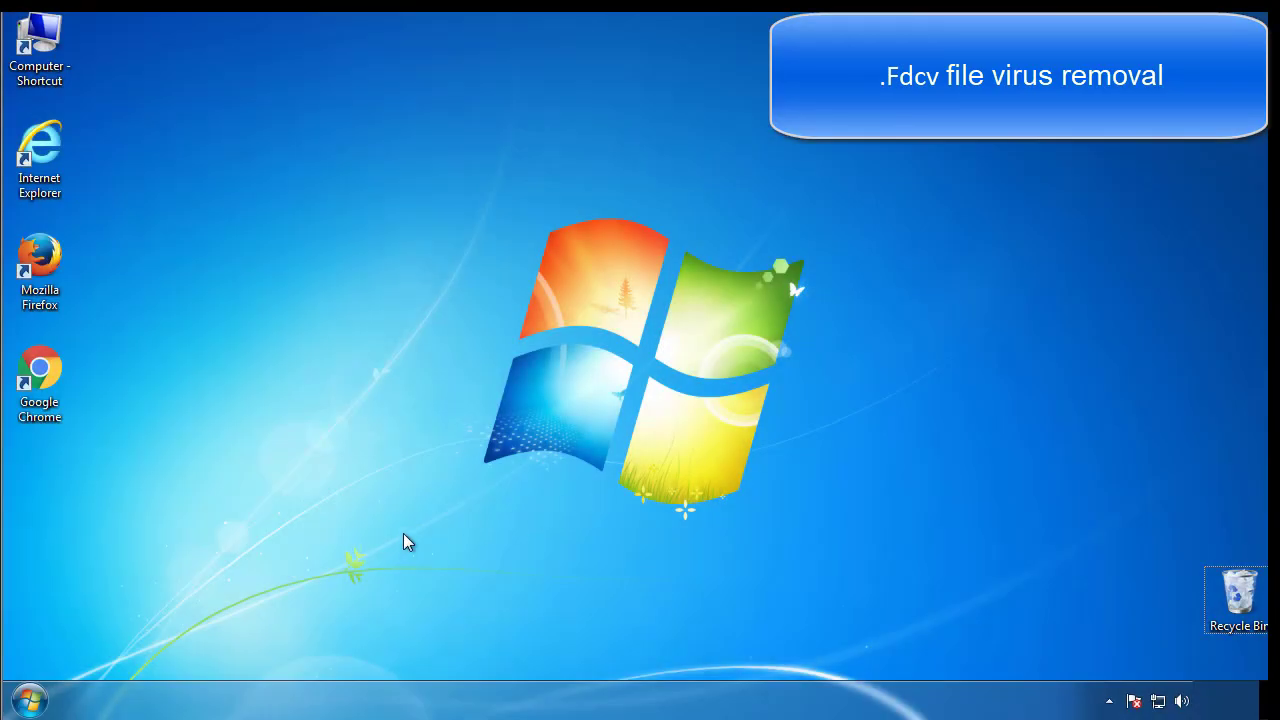
- Launch the System Configuration utility from a Start menu search for msconfig
{"action": "left_click", "coordinate": [28, 698]}
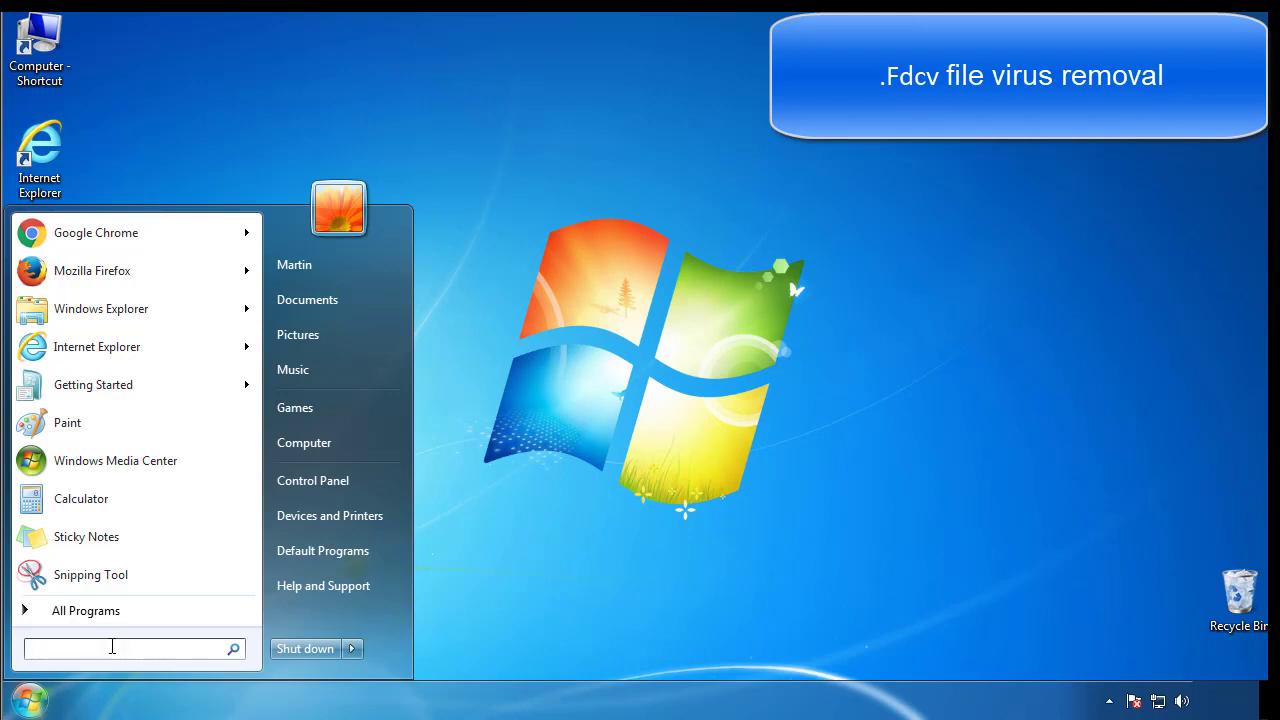
{"action": "type", "text": "mscon"}
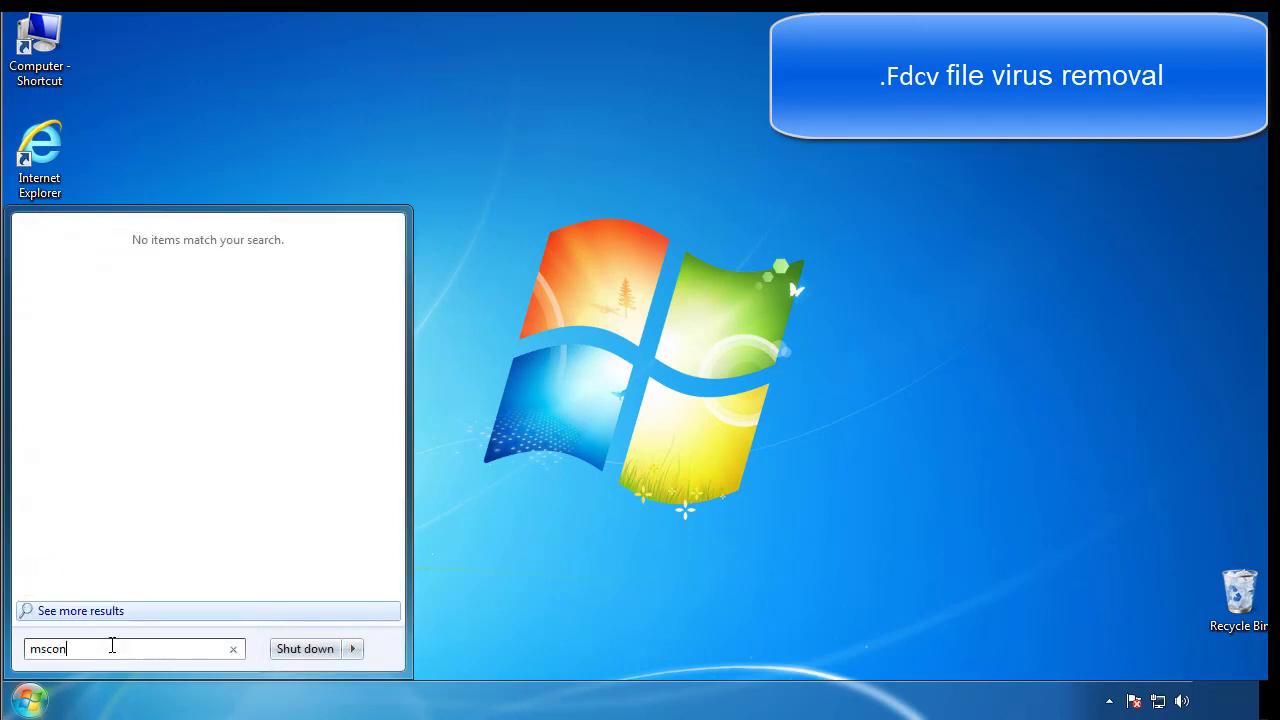
{"action": "key", "text": "Enter"}
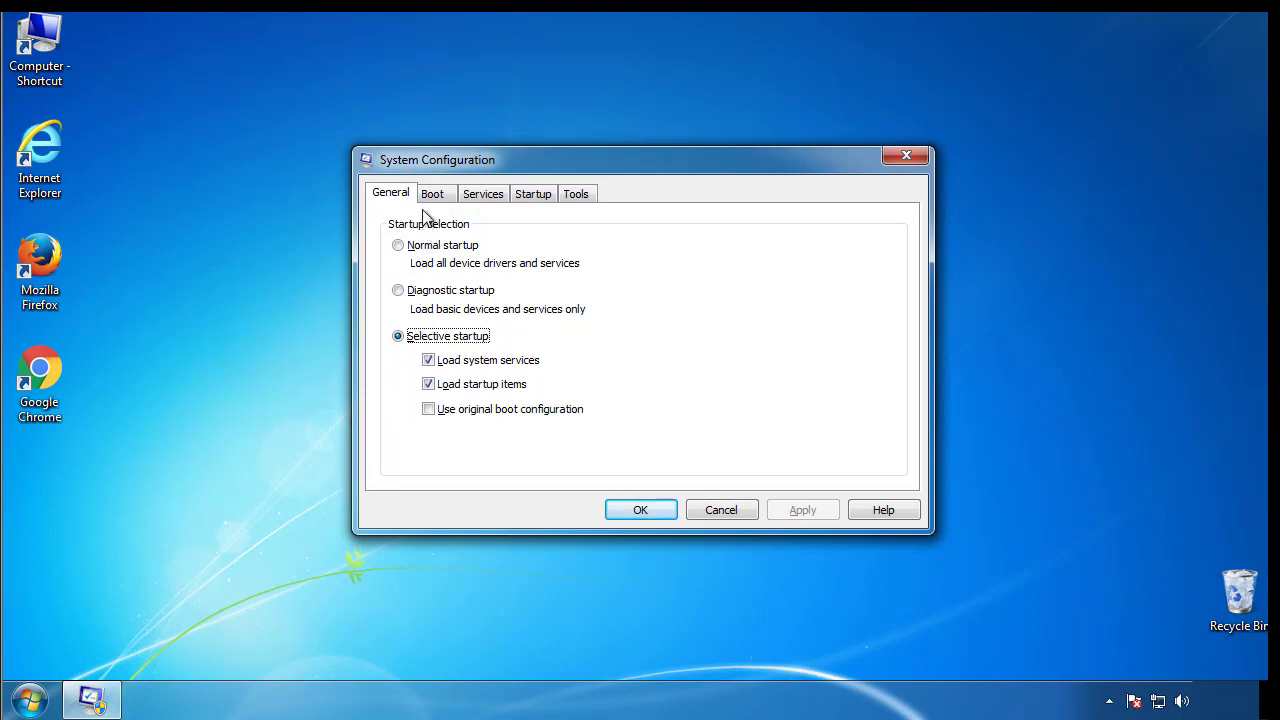
- Enable Safe boot (Minimal) on the Boot settings, confirm, and restart the computer
{"action": "left_click", "coordinate": [432, 192]}
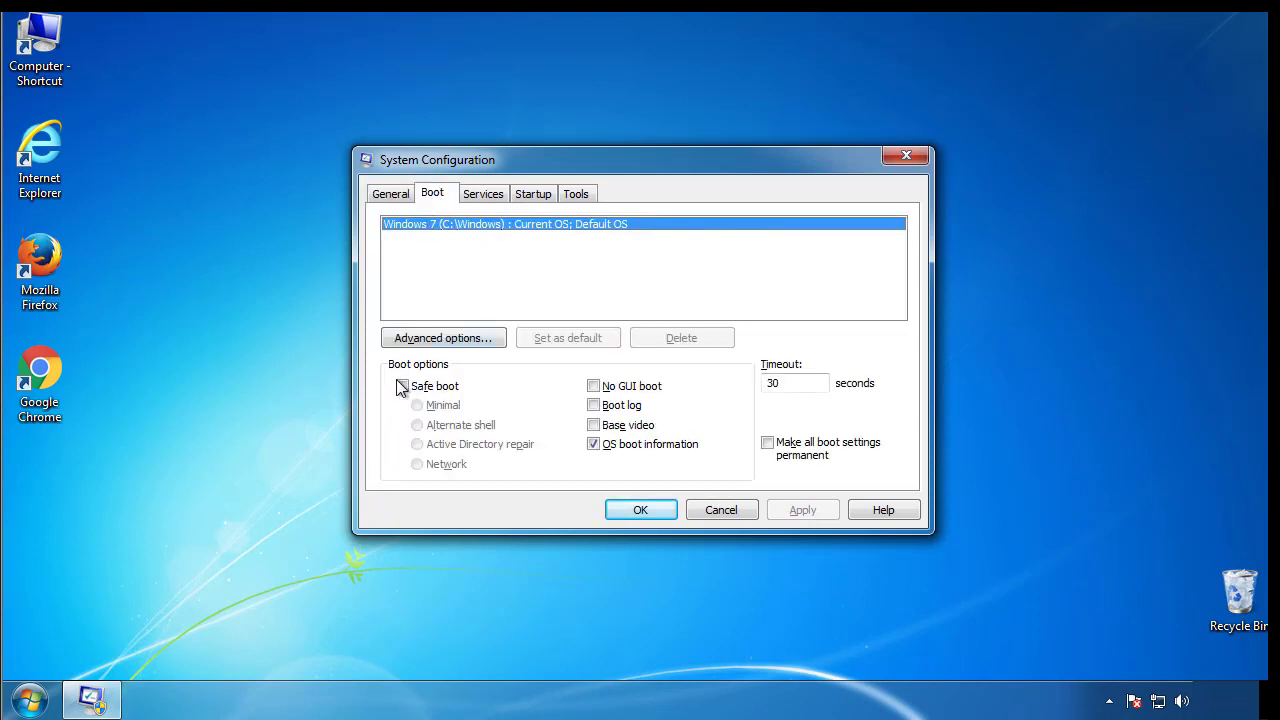
{"action": "left_click", "coordinate": [404, 384]}
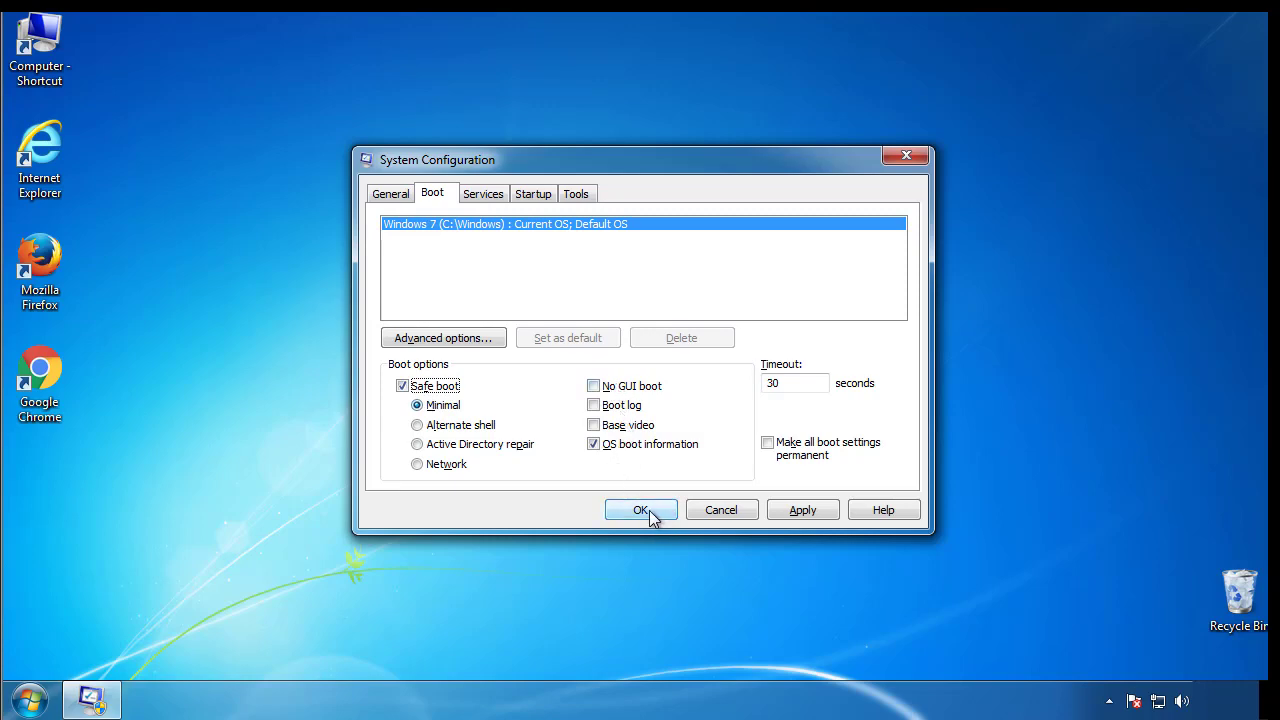
{"action": "left_click", "coordinate": [640, 510]}
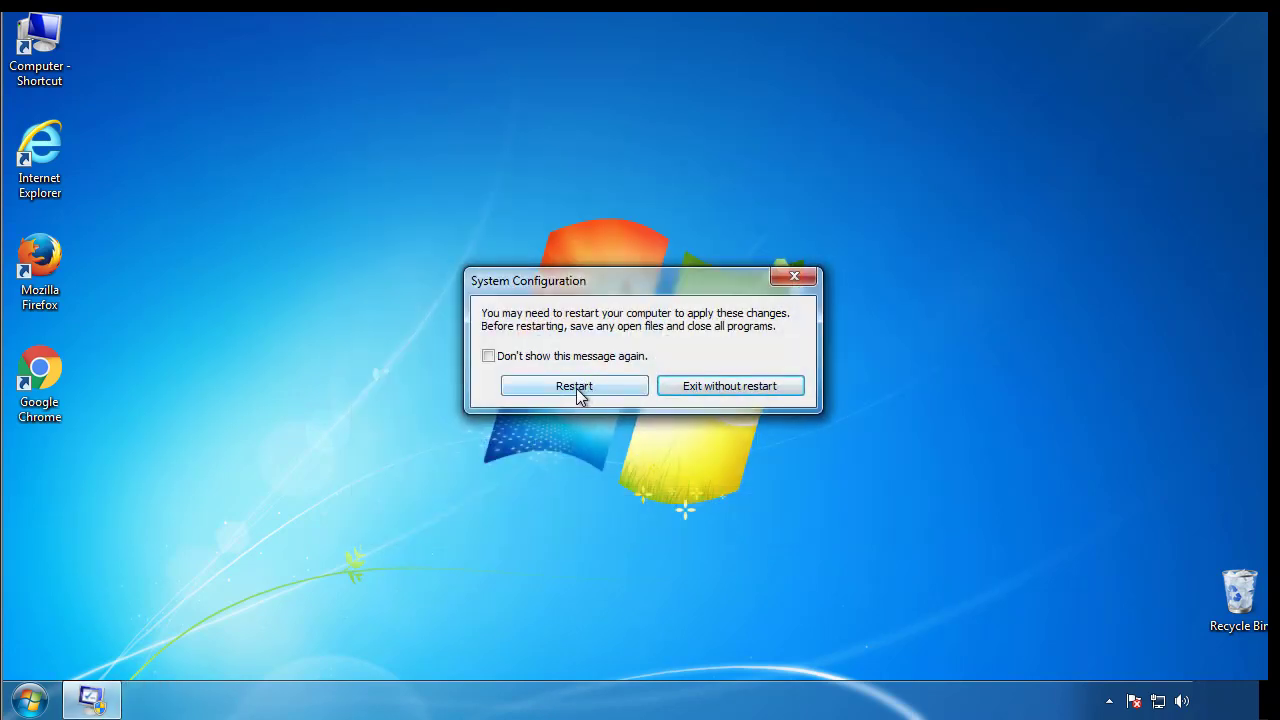
{"action": "left_click", "coordinate": [574, 386]}
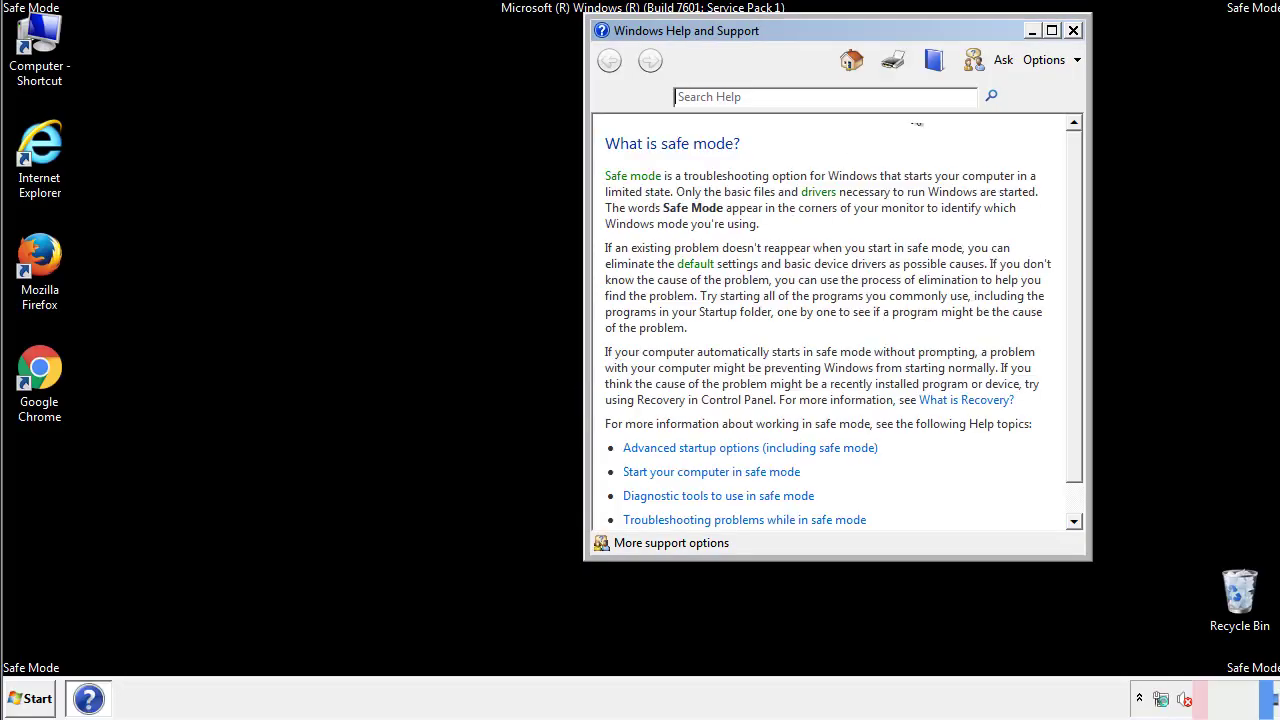
- Set Folder Options to show hidden files, folders and drives, then close Control Panel
{"action": "left_click", "coordinate": [1072, 30]}
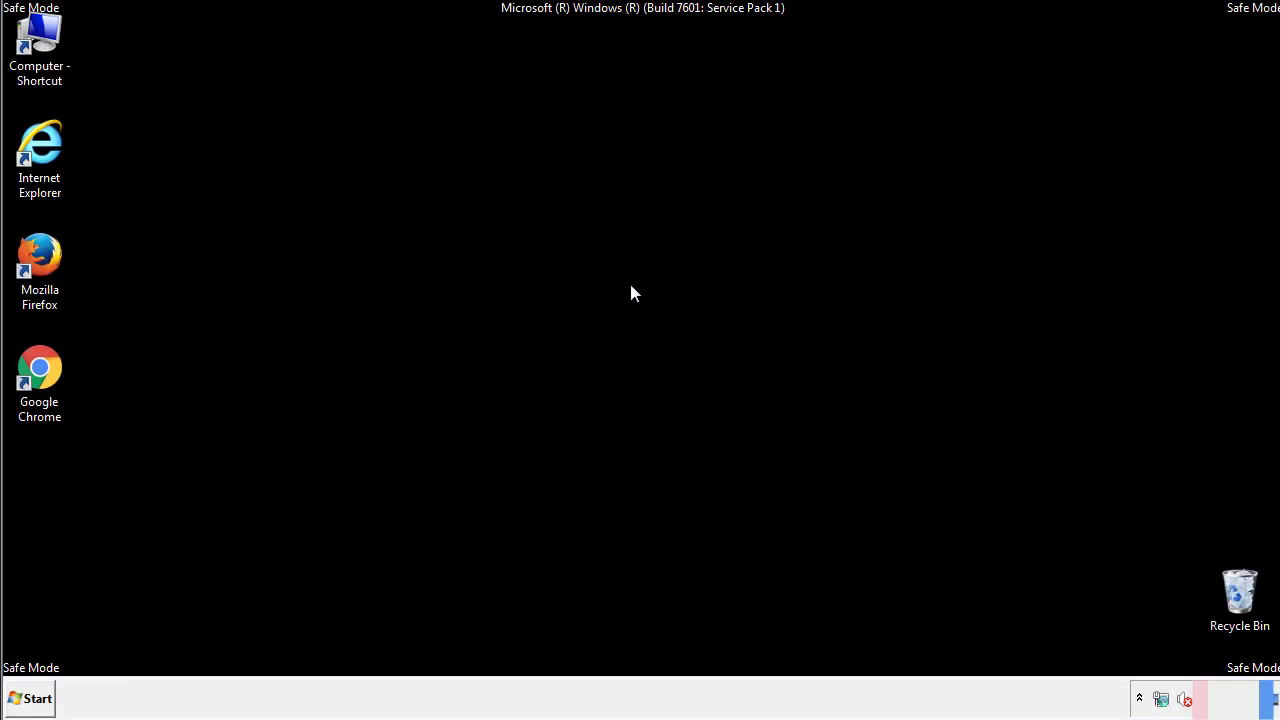
{"action": "left_click", "coordinate": [30, 698]}
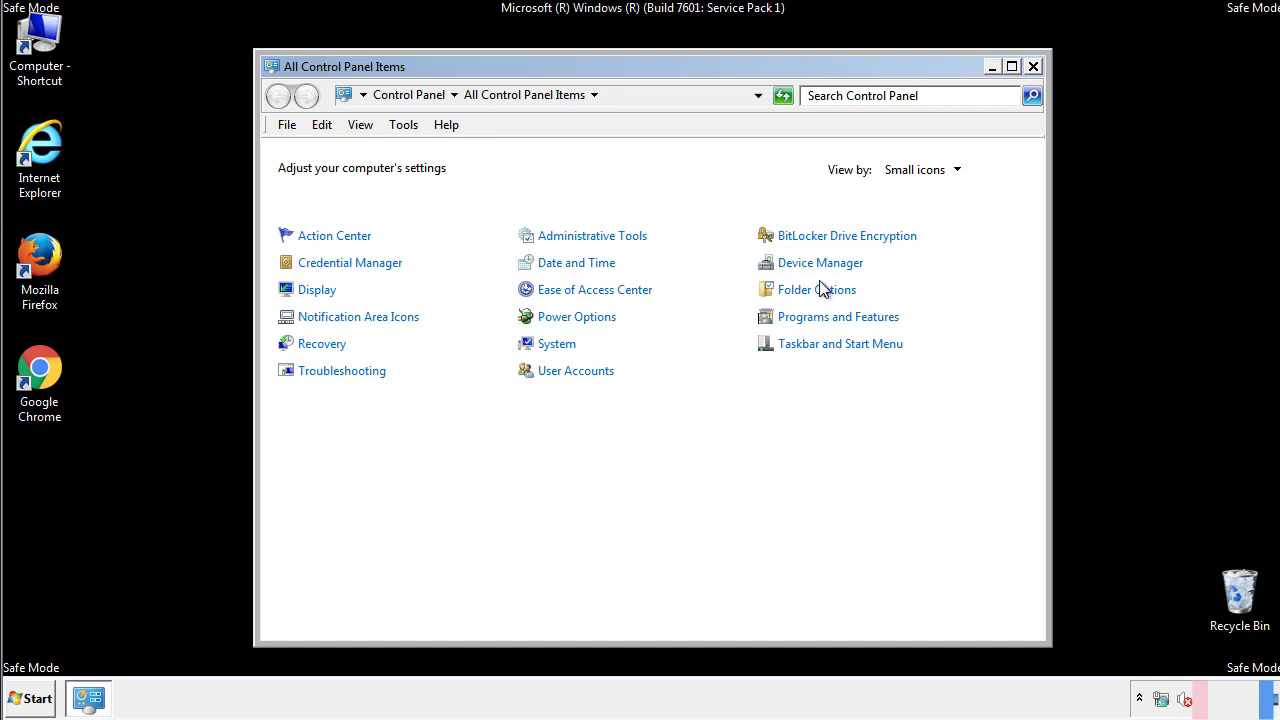
{"action": "left_click", "coordinate": [816, 288]}
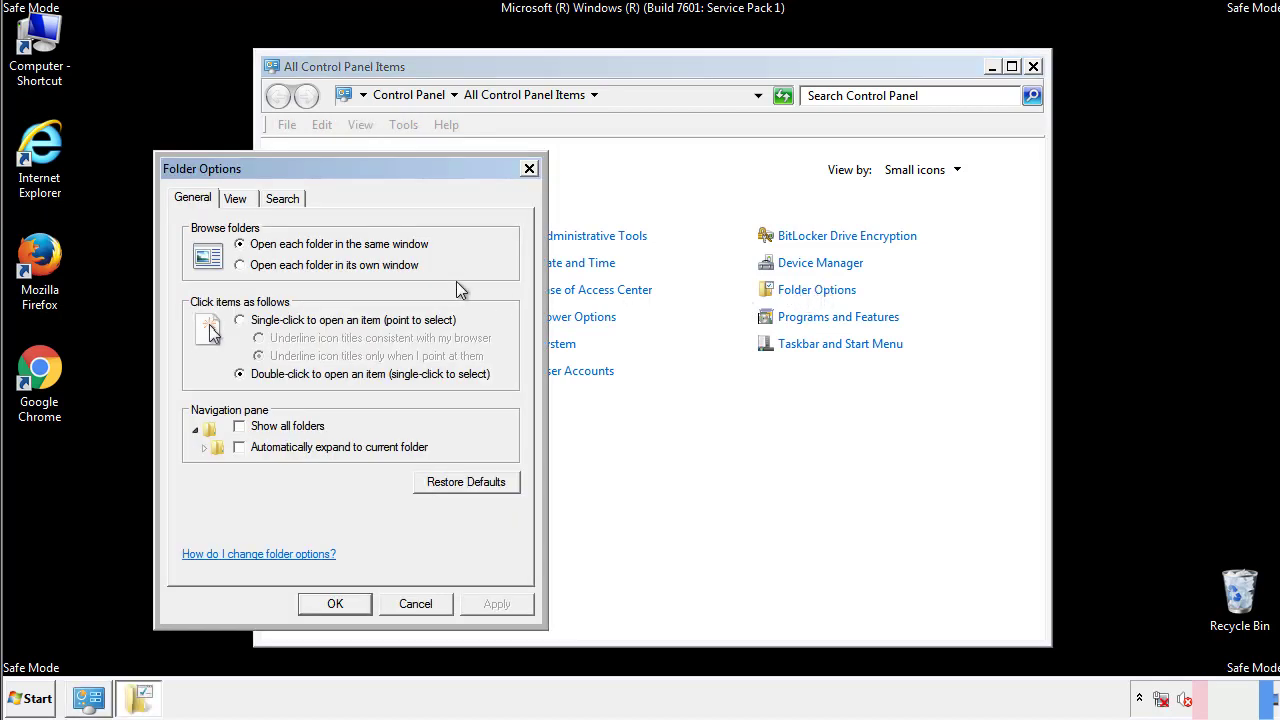
{"action": "left_click", "coordinate": [236, 198]}
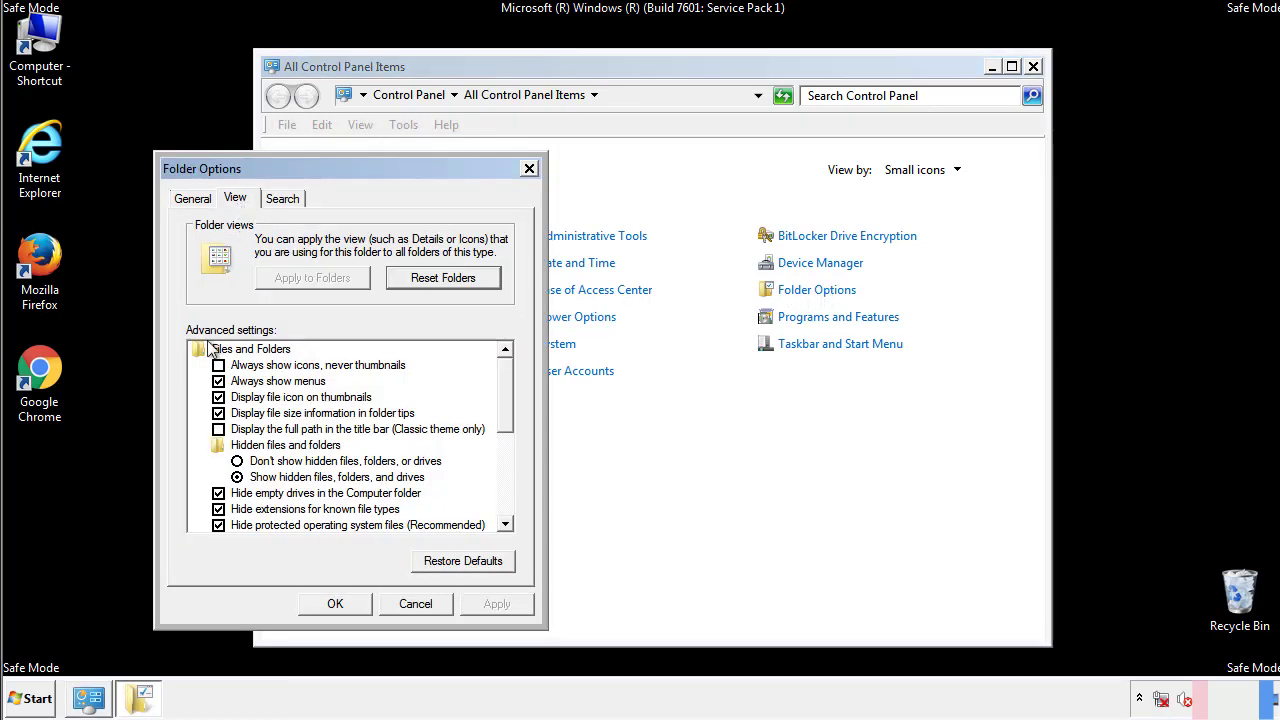
{"action": "left_click", "coordinate": [238, 476]}
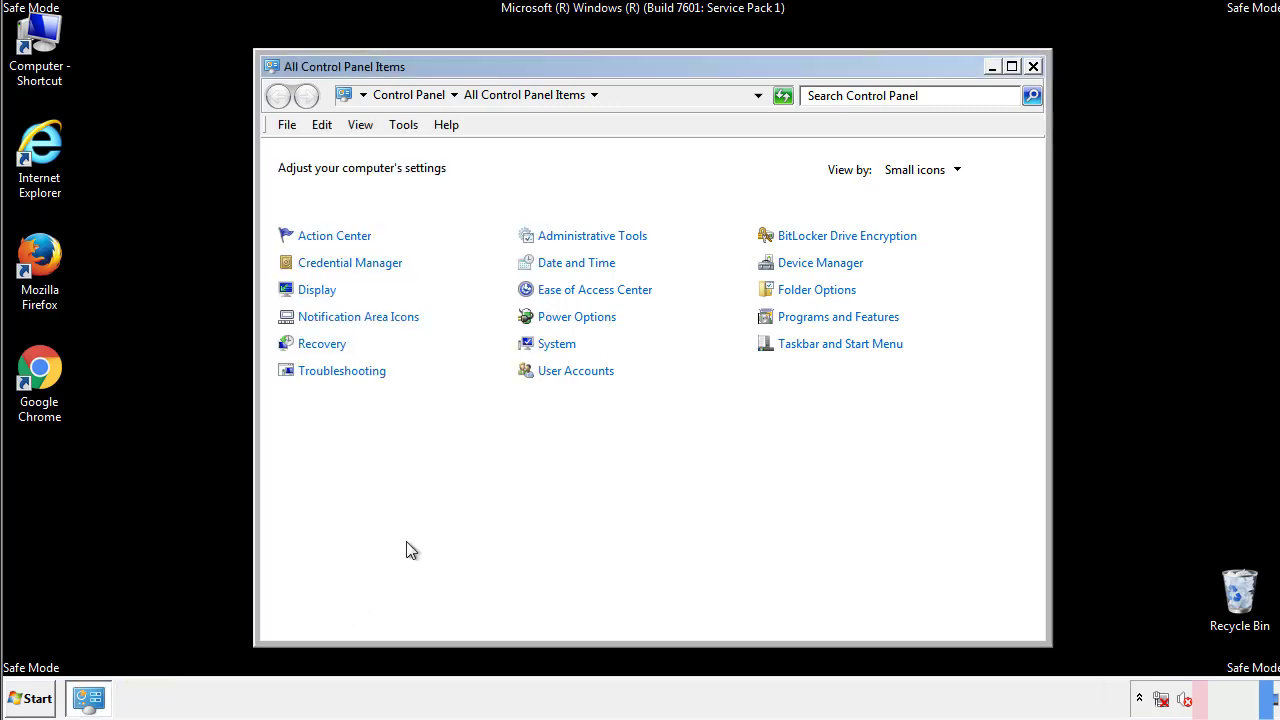
{"action": "left_click", "coordinate": [1032, 66]}
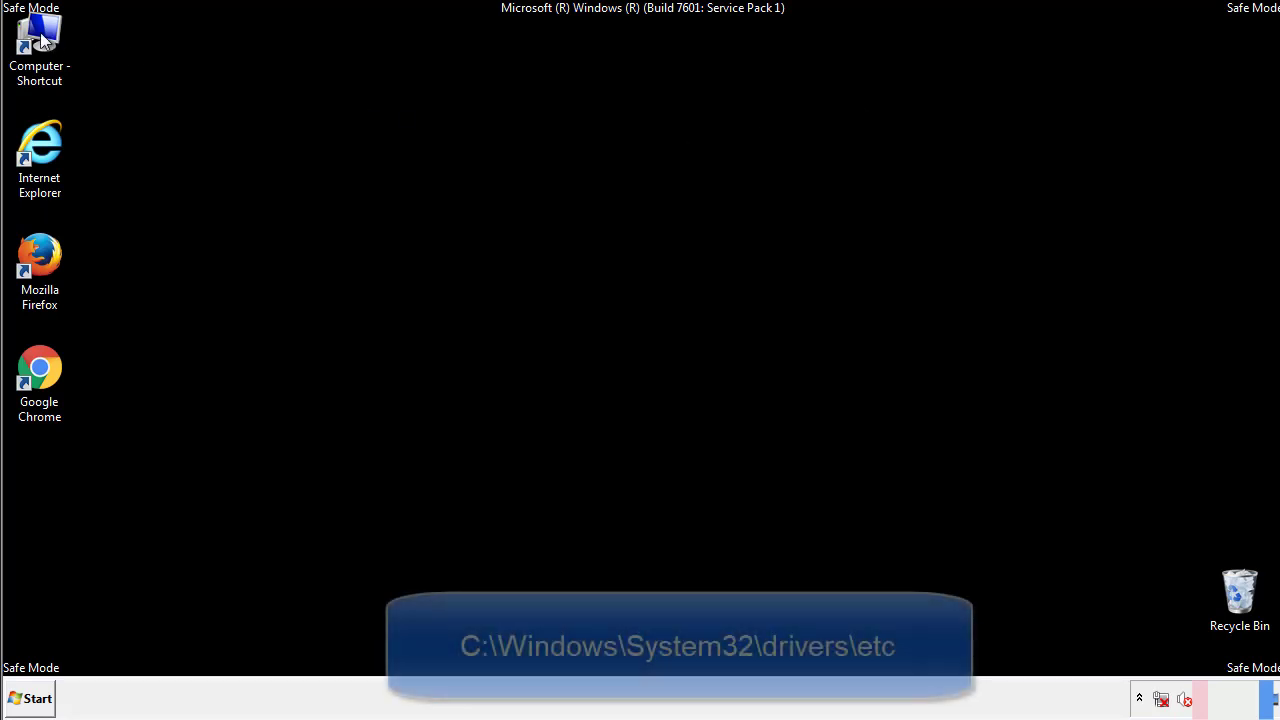
- Browse to C:\Windows\System32\drivers\etc and bring up the Open With chooser for hosts
{"action": "double_click", "coordinate": [40, 40]}
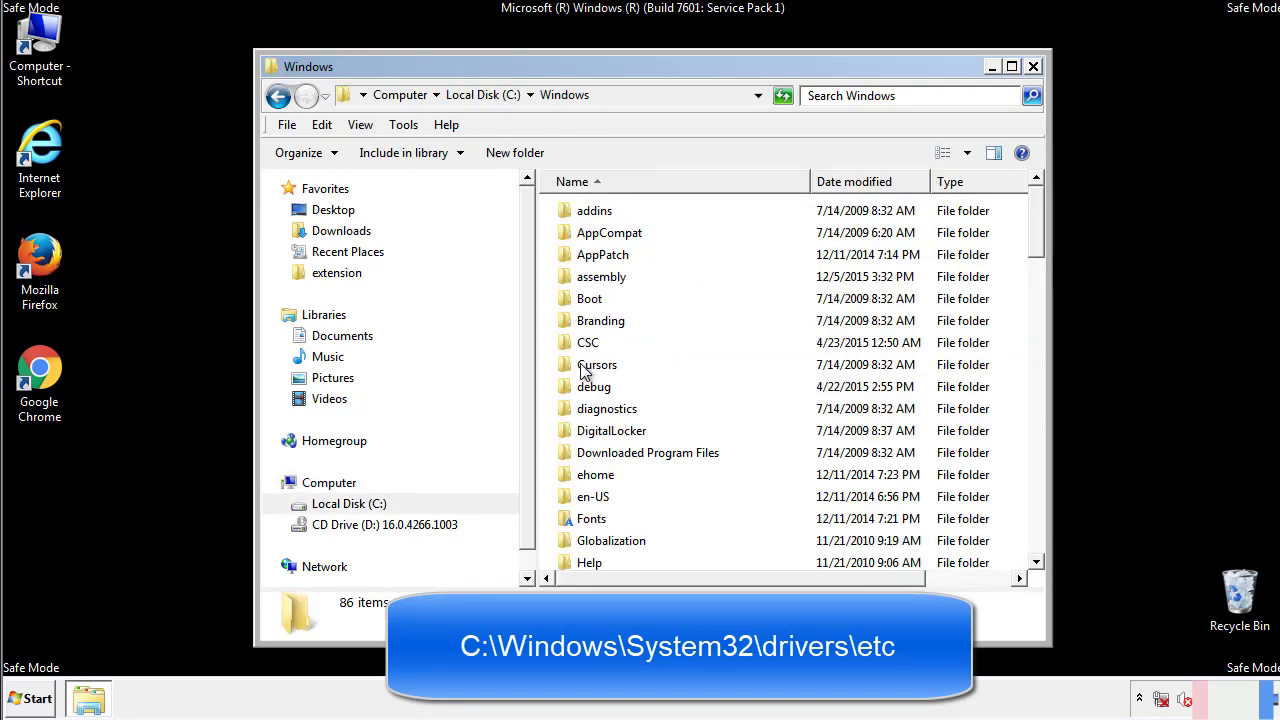
{"action": "scroll", "scroll_direction": "down", "scroll_amount": 3}
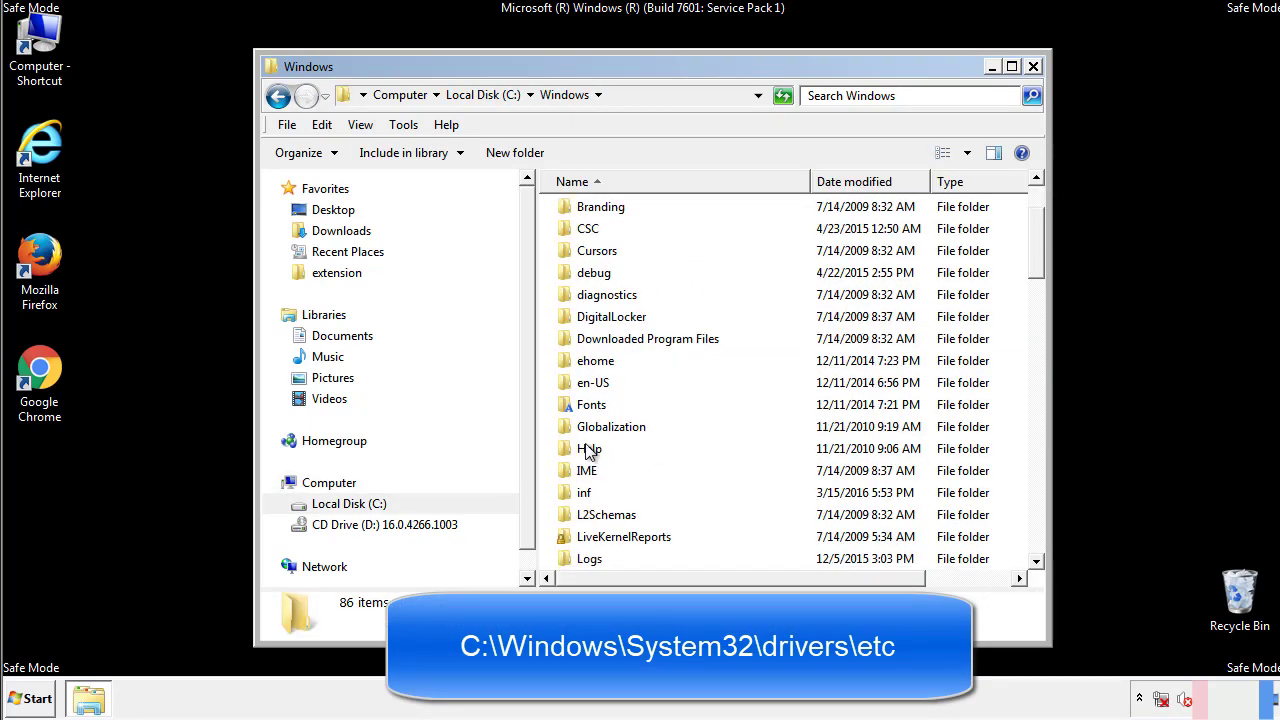
{"action": "scroll", "scroll_direction": "down", "scroll_amount": 3}
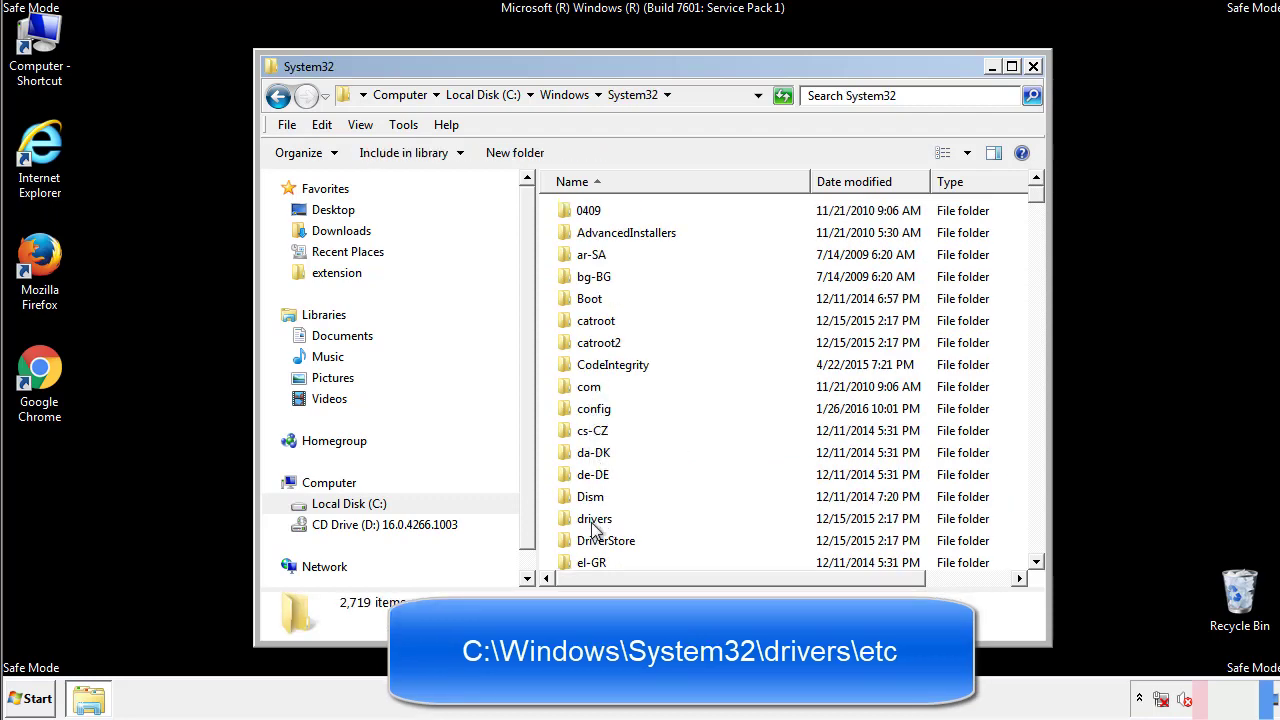
{"action": "double_click", "coordinate": [596, 518]}
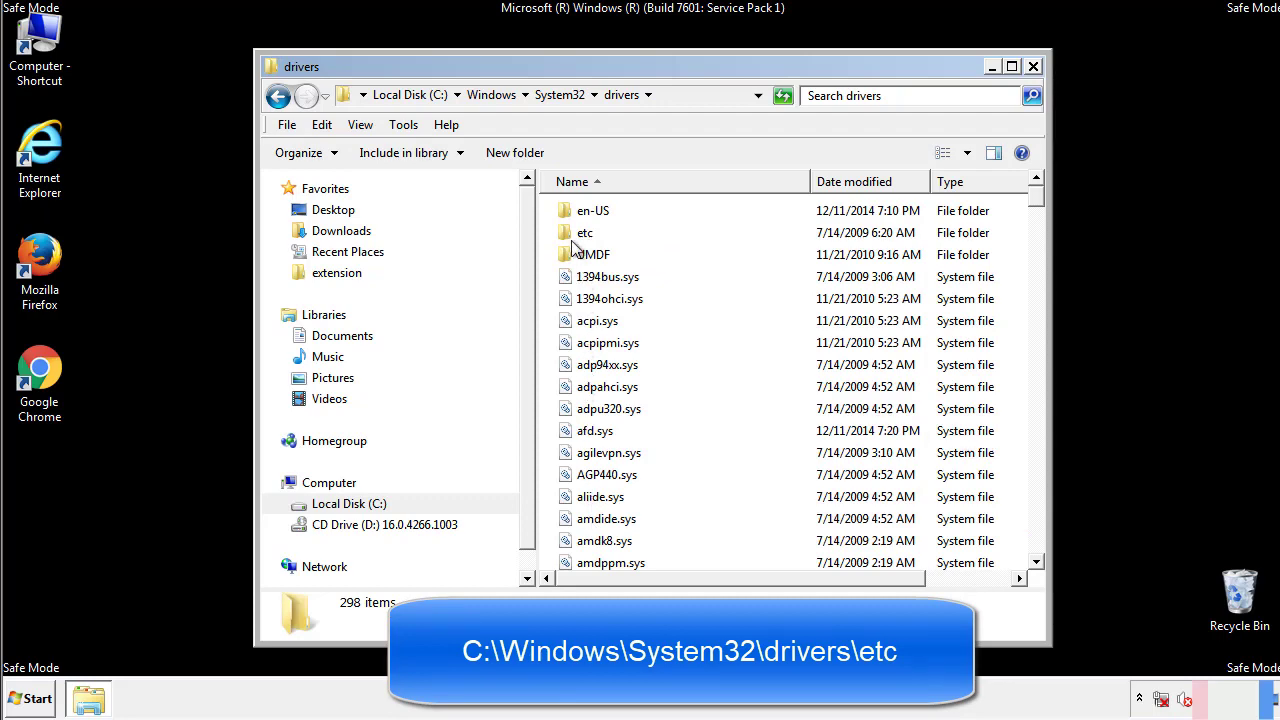
{"action": "double_click", "coordinate": [584, 232]}
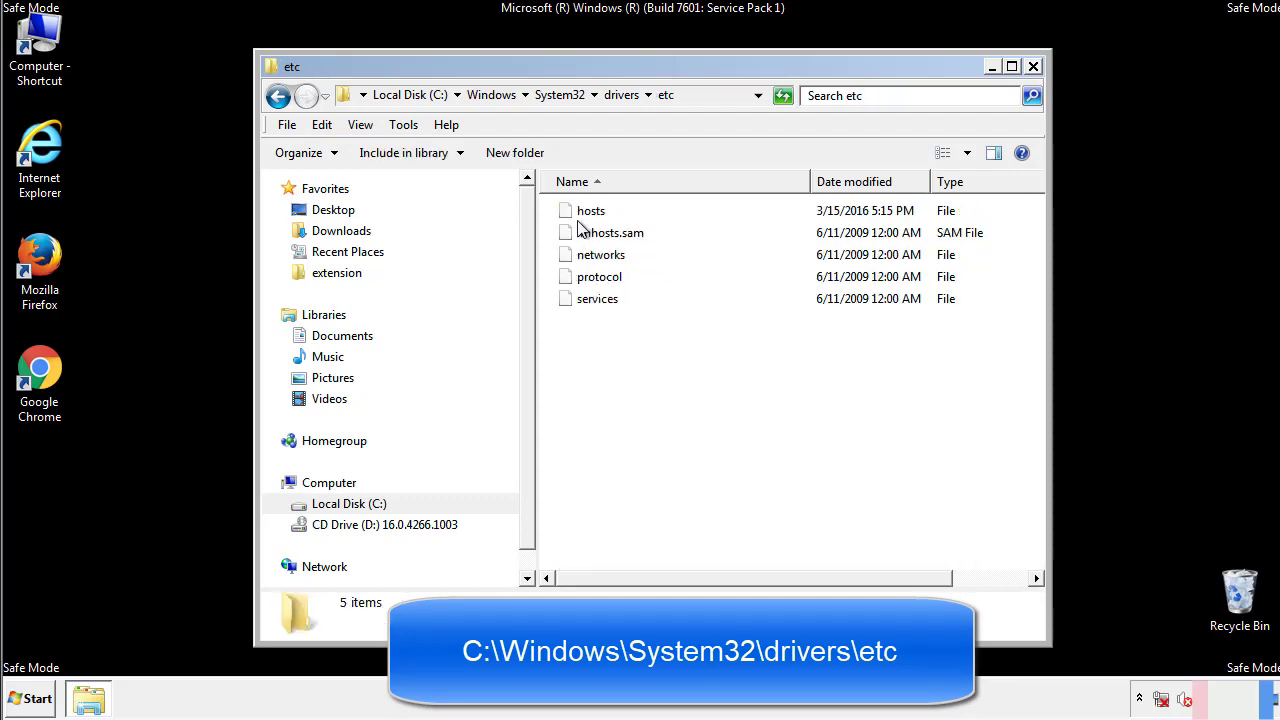
{"action": "double_click", "coordinate": [590, 210]}
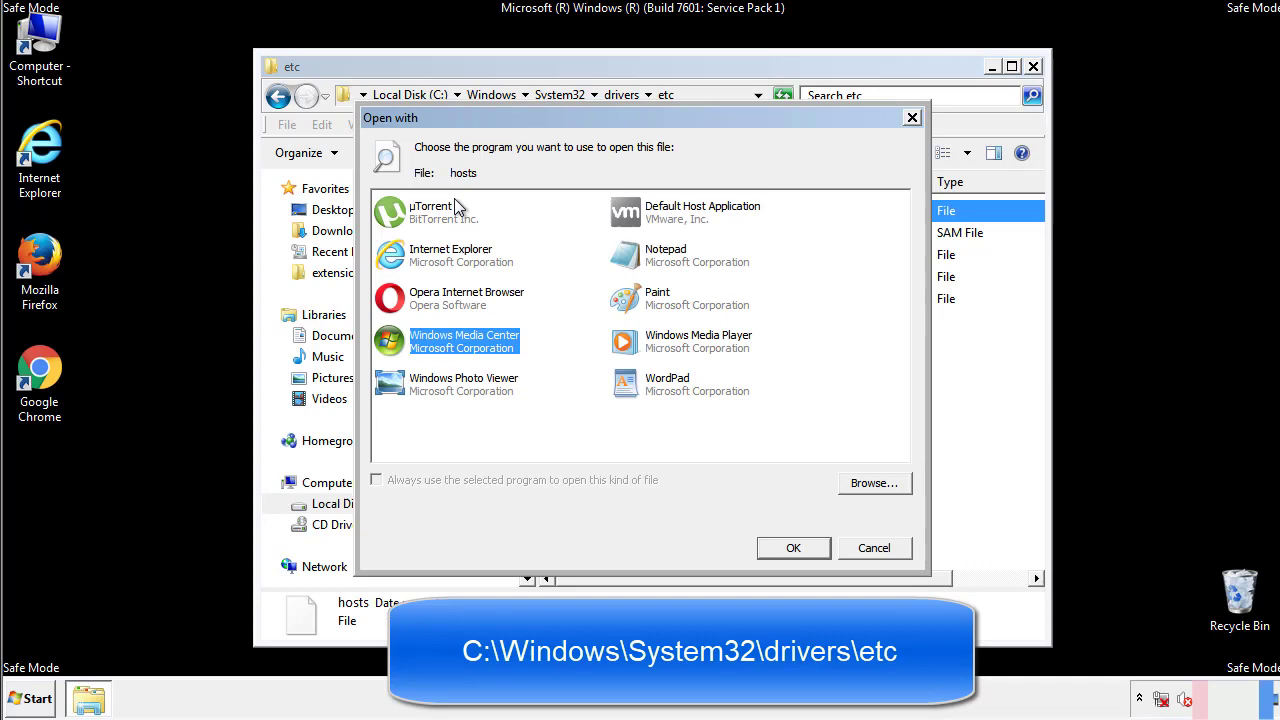
{"action": "mouse_move", "coordinate": [648, 262]}
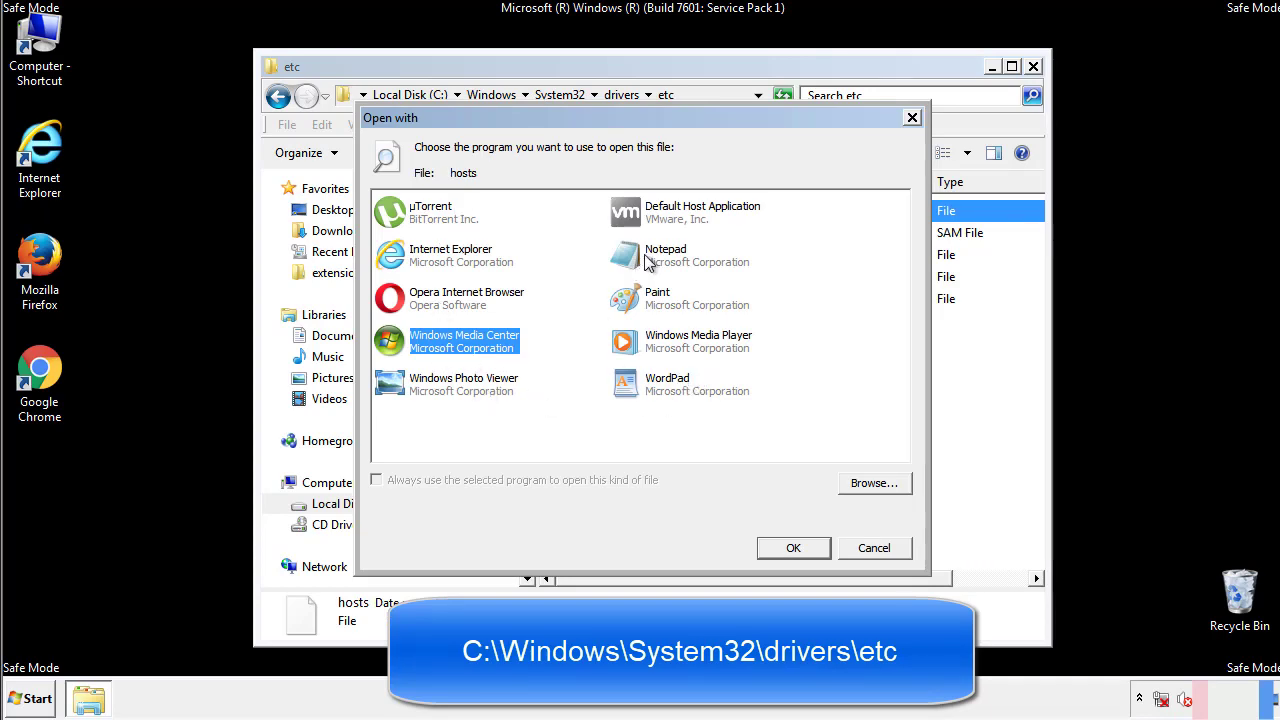
- Remove the four suspicious IP entries from hosts in Notepad, then close Notepad and the etc folder
{"action": "left_click", "coordinate": [792, 548]}
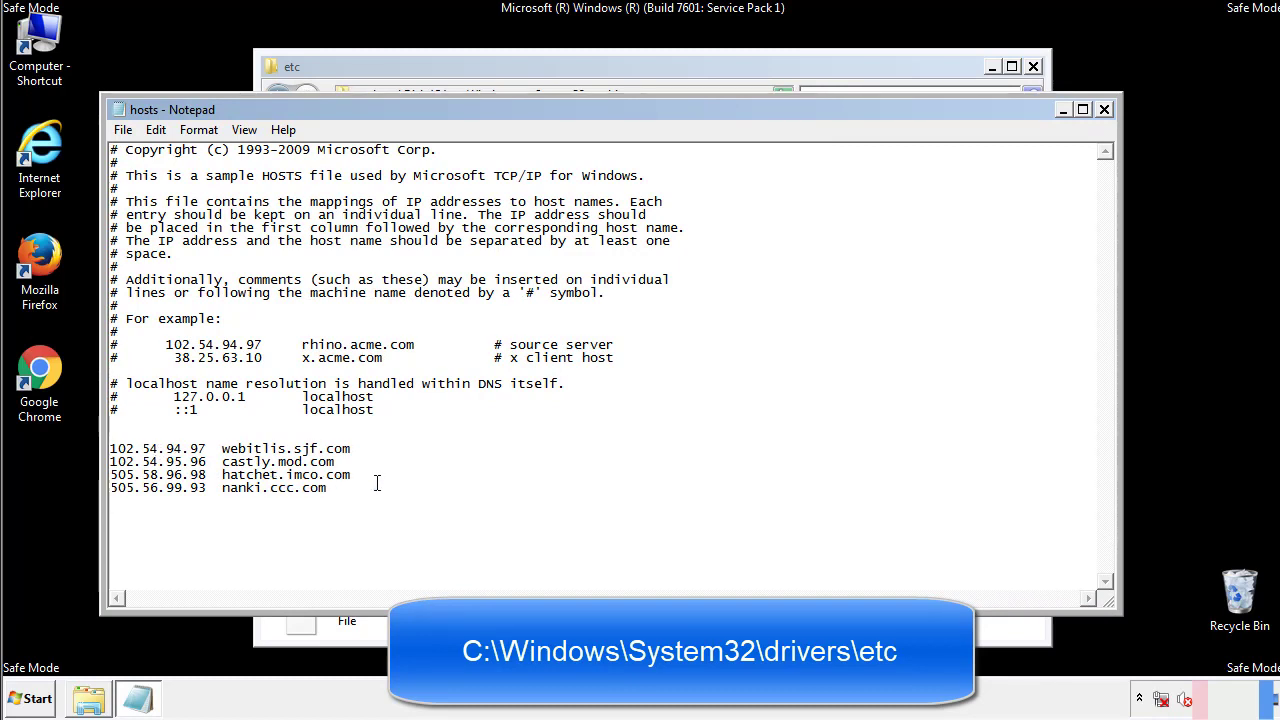
{"action": "left_click_drag", "start_coordinate": [112, 448], "coordinate": [352, 488]}
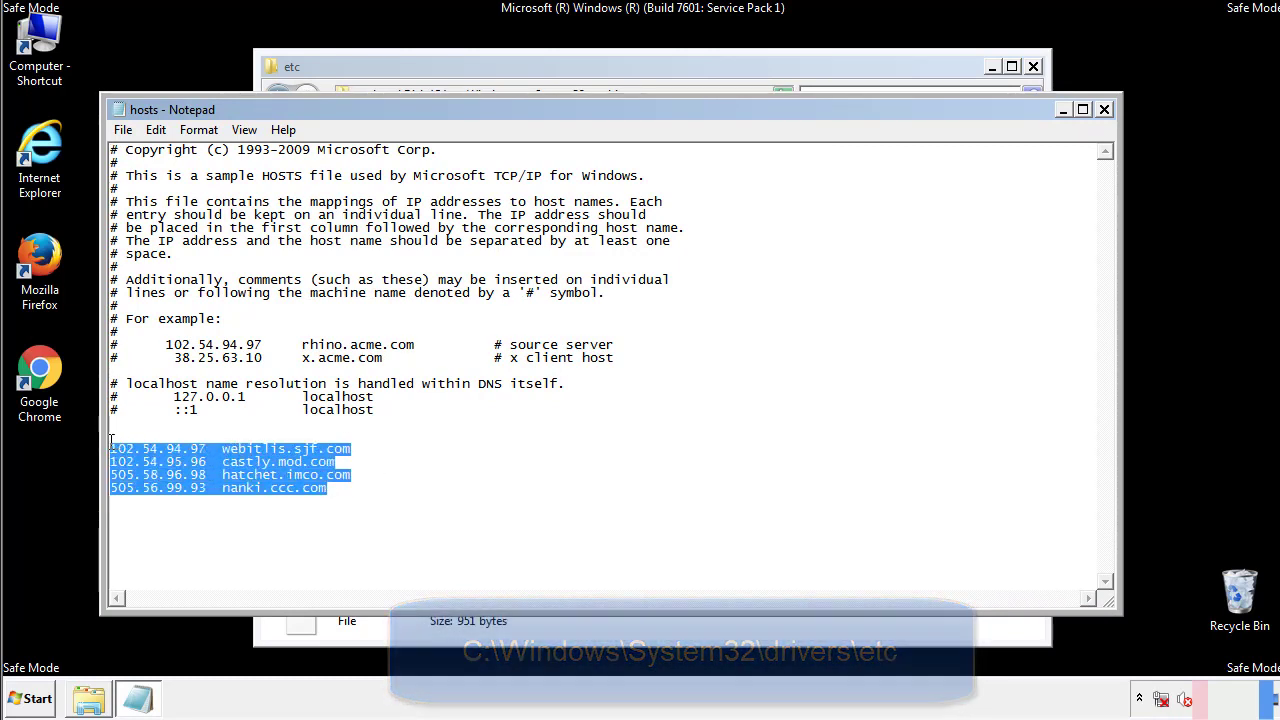
{"action": "key", "text": "Delete"}
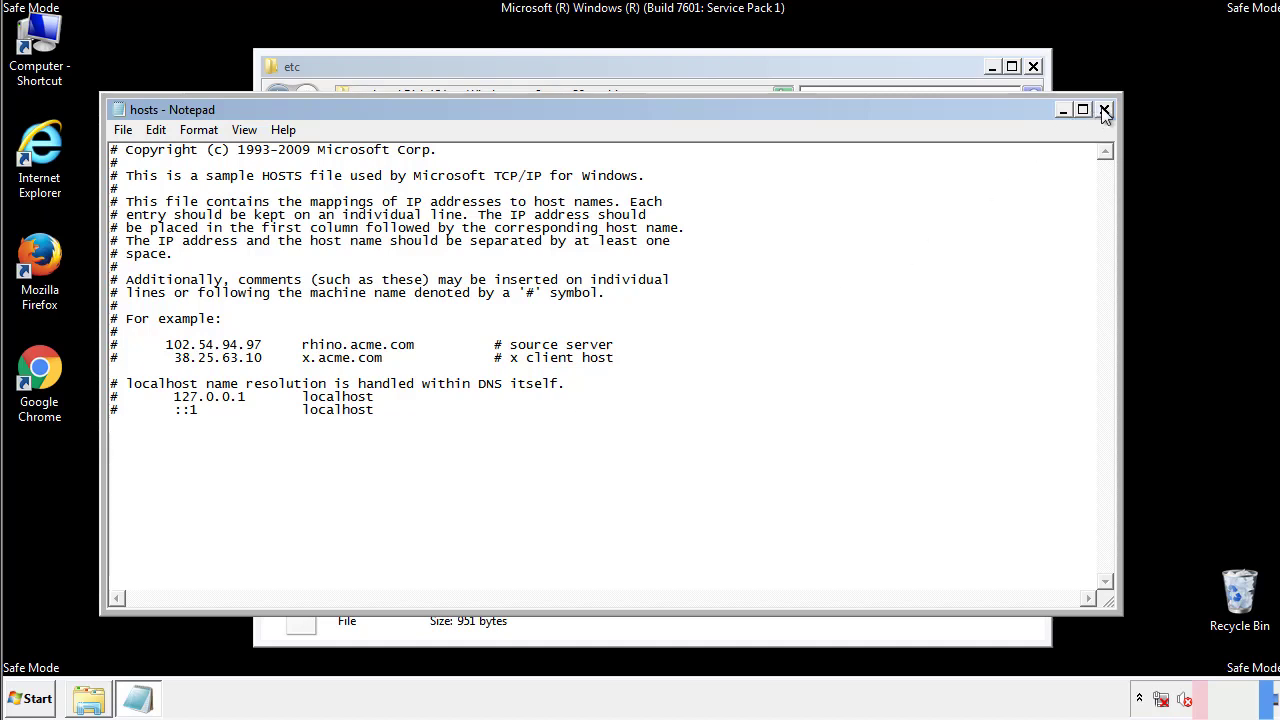
{"action": "left_click", "coordinate": [1104, 108]}
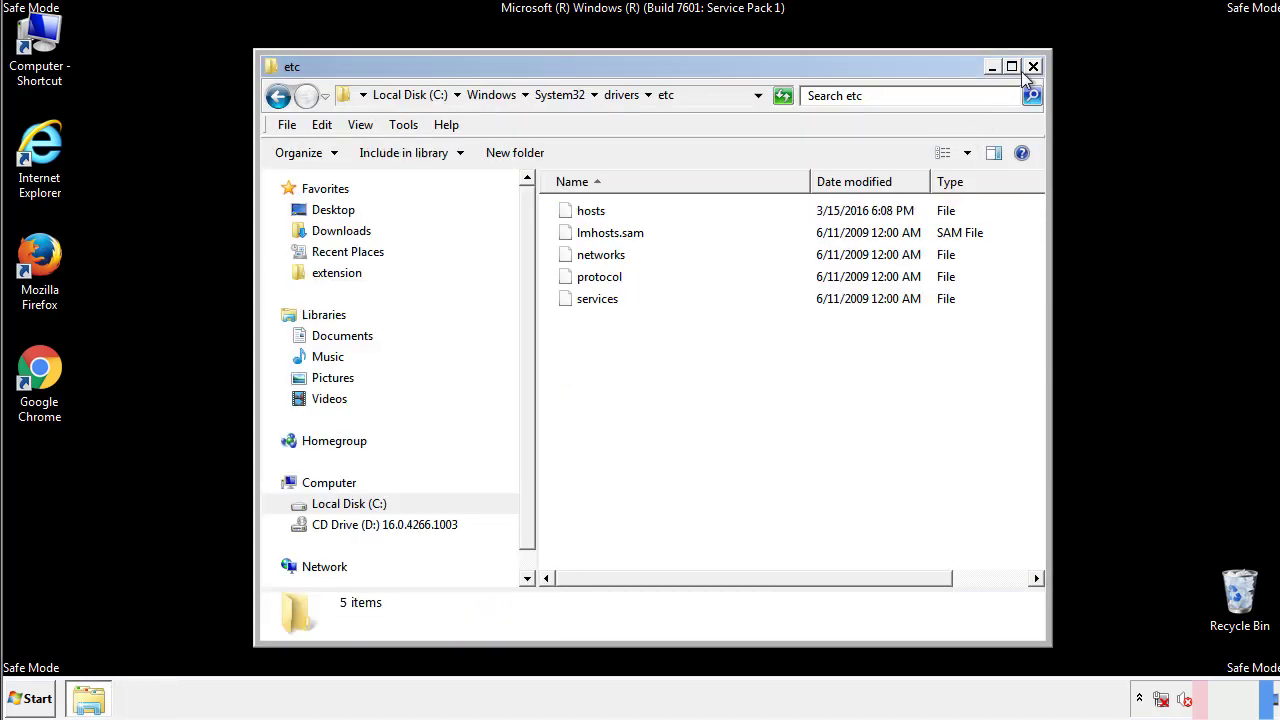
{"action": "left_click", "coordinate": [1032, 66]}
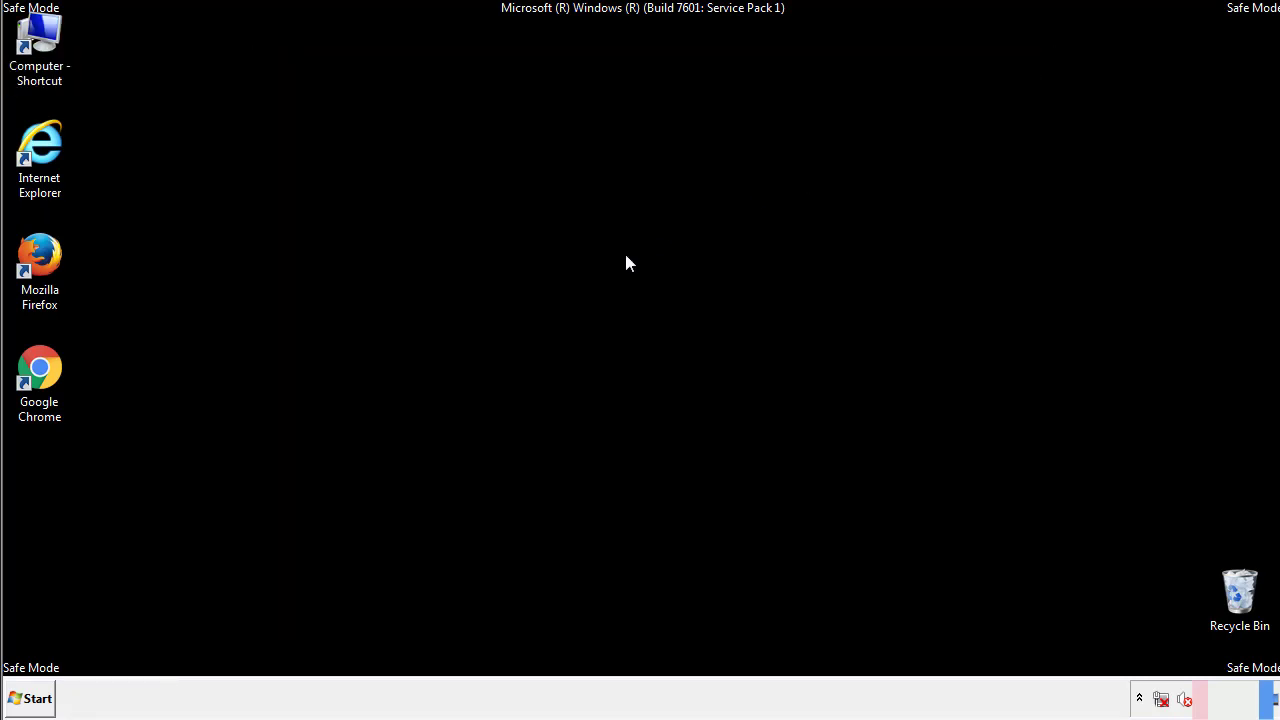
- Open the Startup folder from Start > All Programs in an Explorer window
{"action": "left_click", "coordinate": [28, 698]}
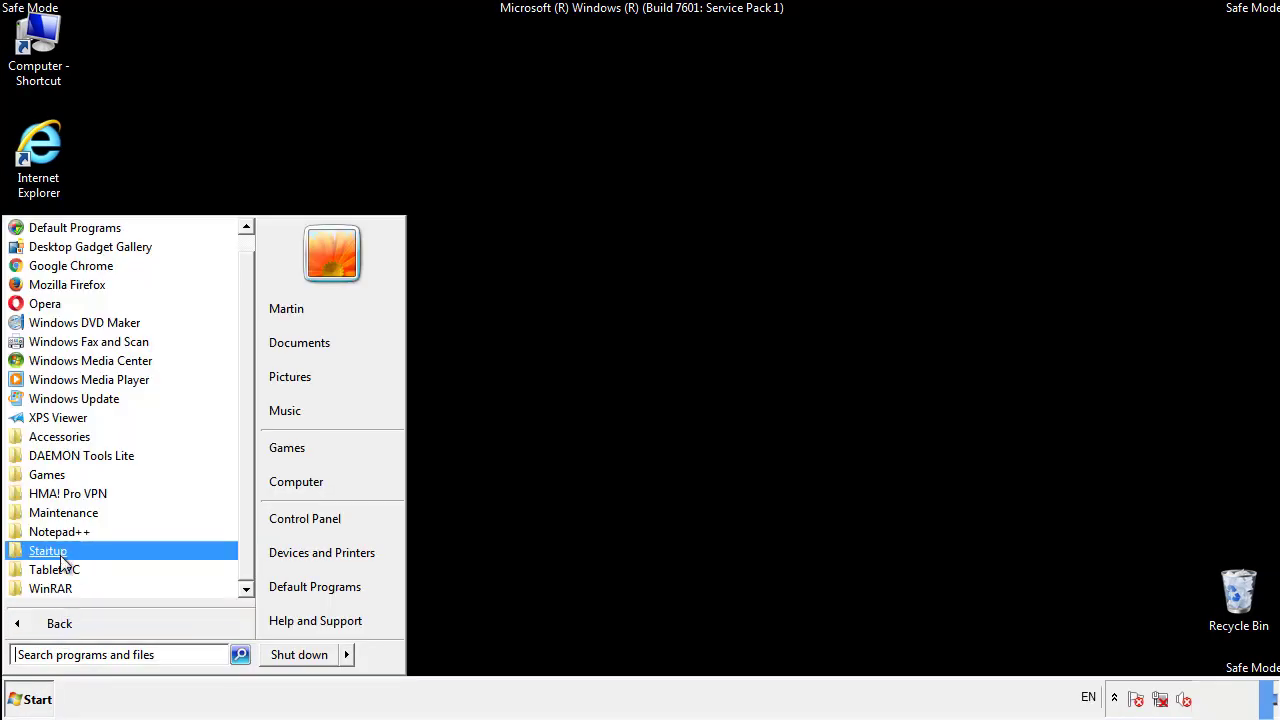
{"action": "right_click", "coordinate": [48, 552]}
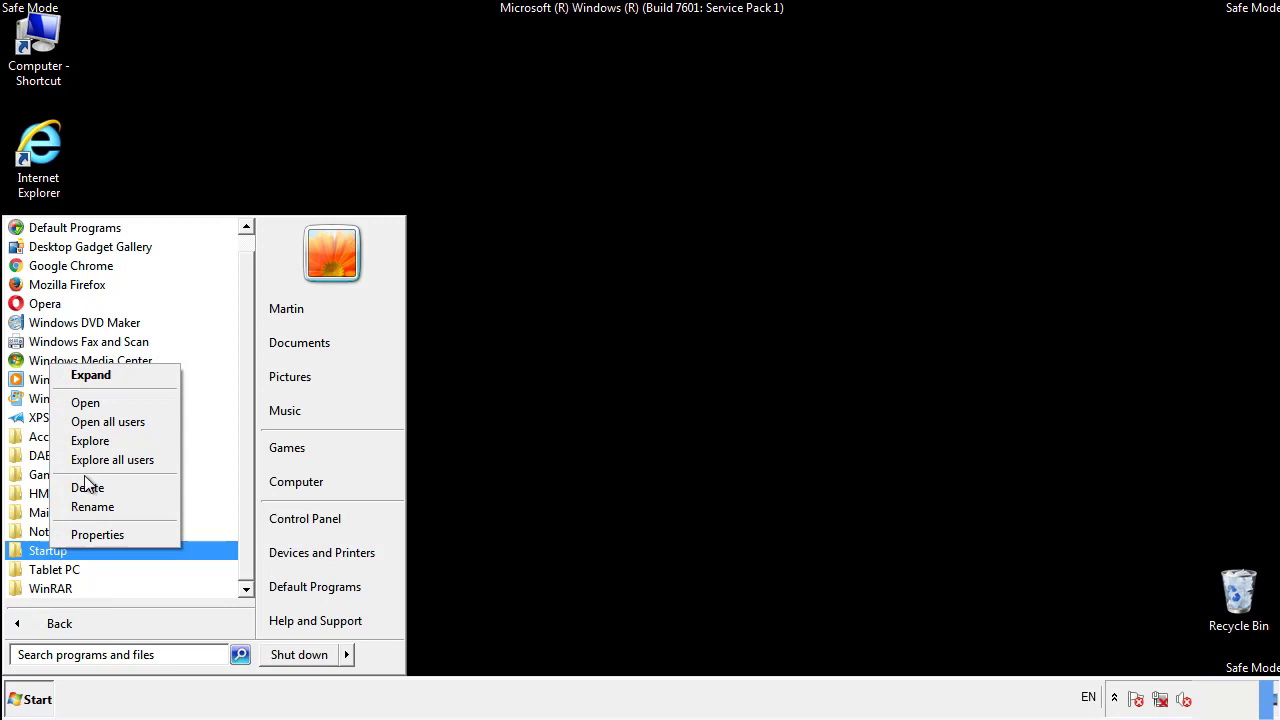
{"action": "left_click", "coordinate": [84, 402]}
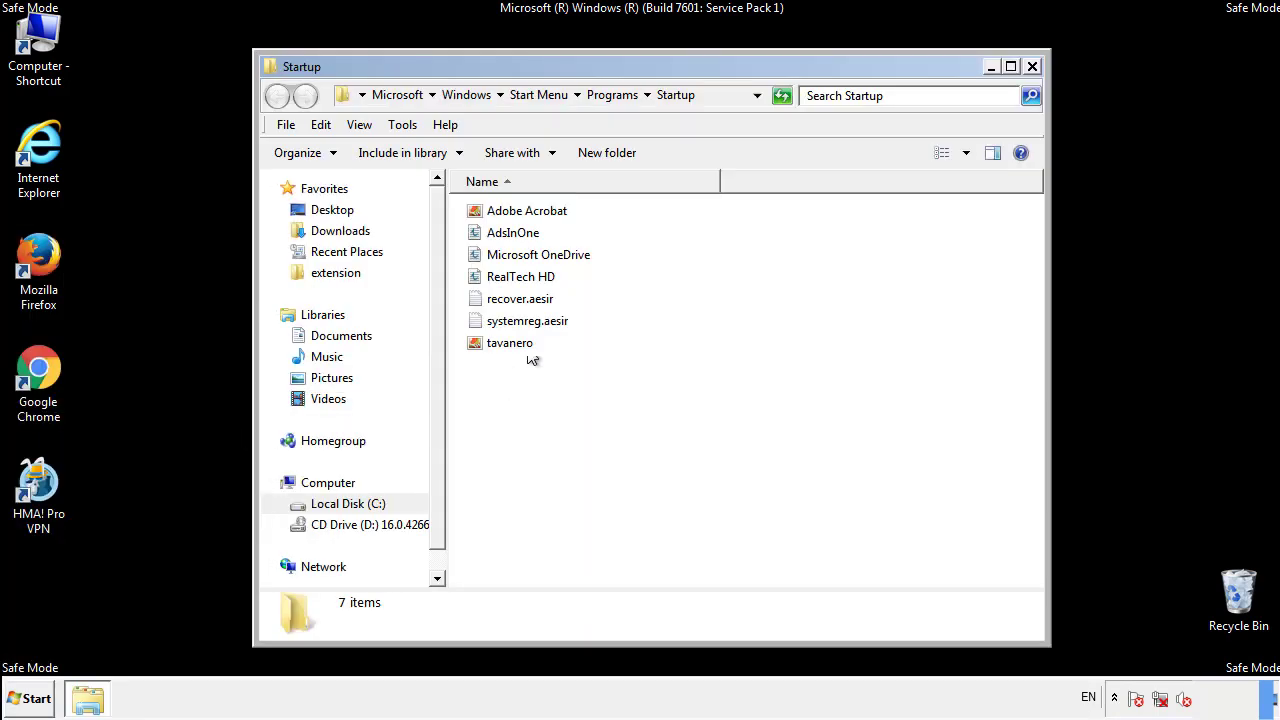
- Delete AdsInOne, recover.aesir, systemreg.aesir and tavanero to the Recycle Bin and close the folder
{"action": "left_click", "coordinate": [512, 232]}
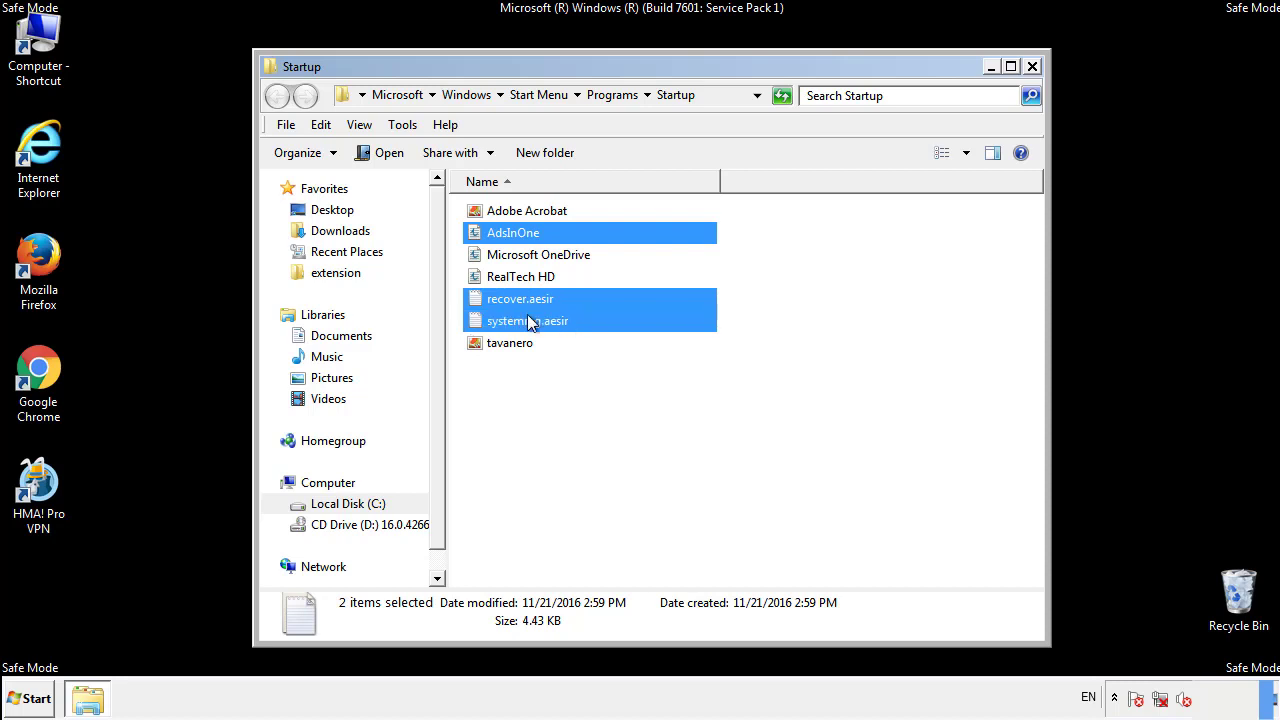
{"action": "right_click", "coordinate": [510, 342]}
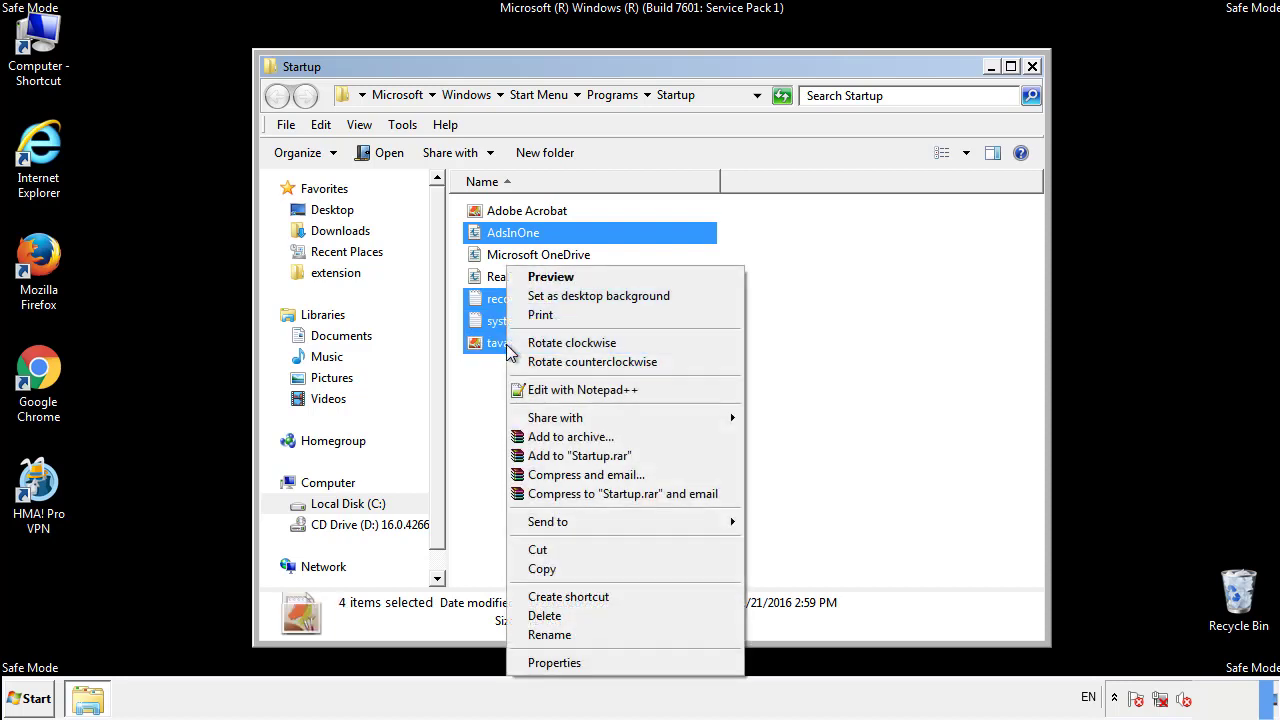
{"action": "left_click", "coordinate": [544, 616]}
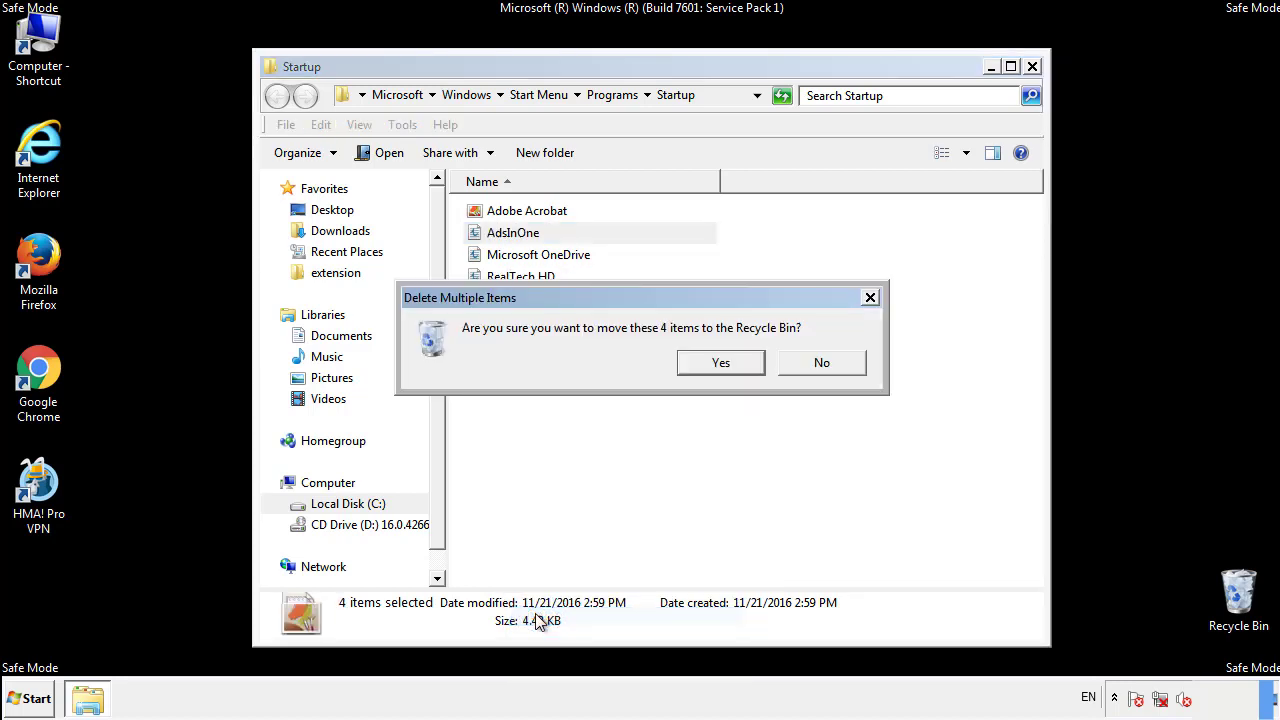
{"action": "left_click", "coordinate": [720, 362]}
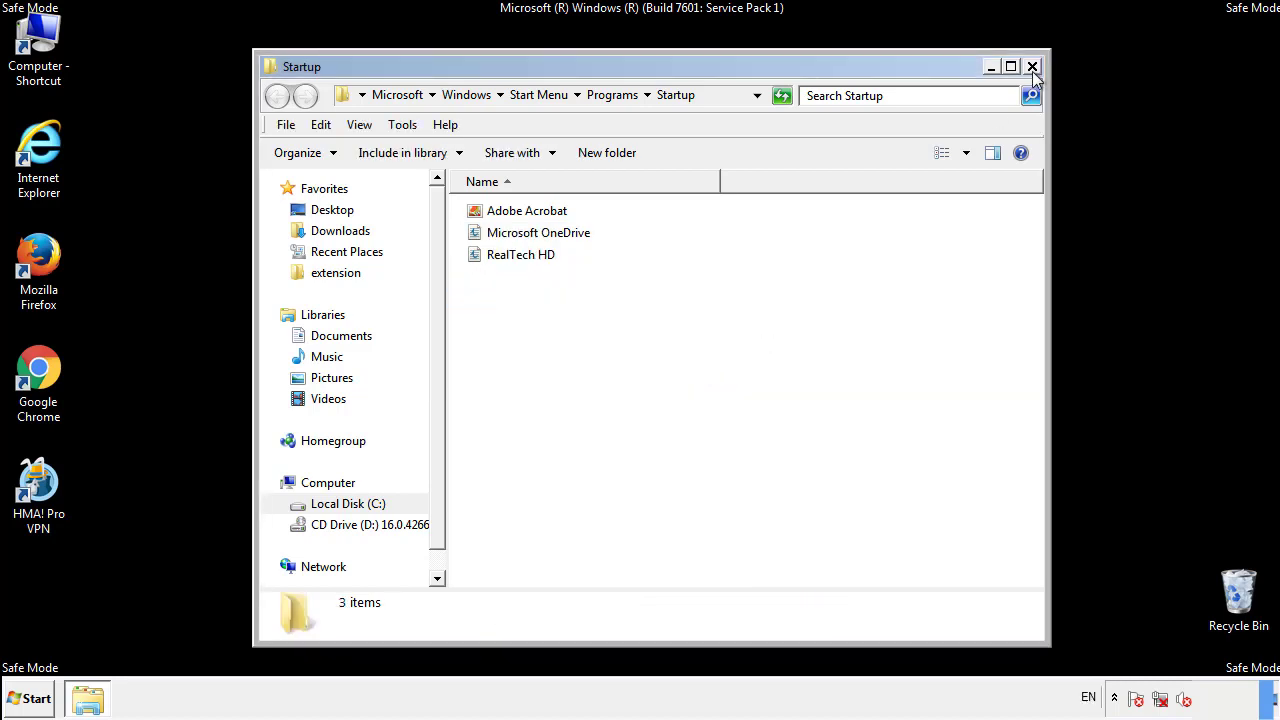
{"action": "left_click", "coordinate": [1032, 66]}
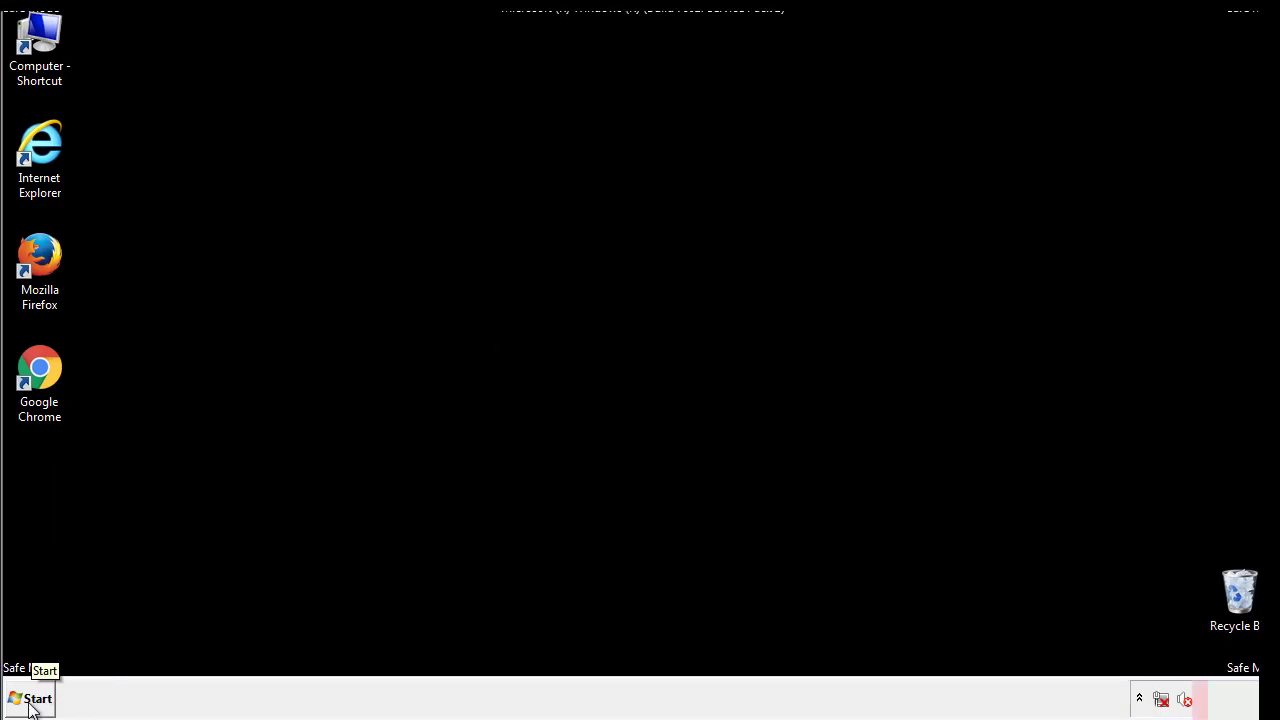
- Launch Registry Editor via regedit and expand HKEY_LOCAL_MACHINE > SOFTWARE > Microsoft
{"action": "left_click", "coordinate": [32, 698]}
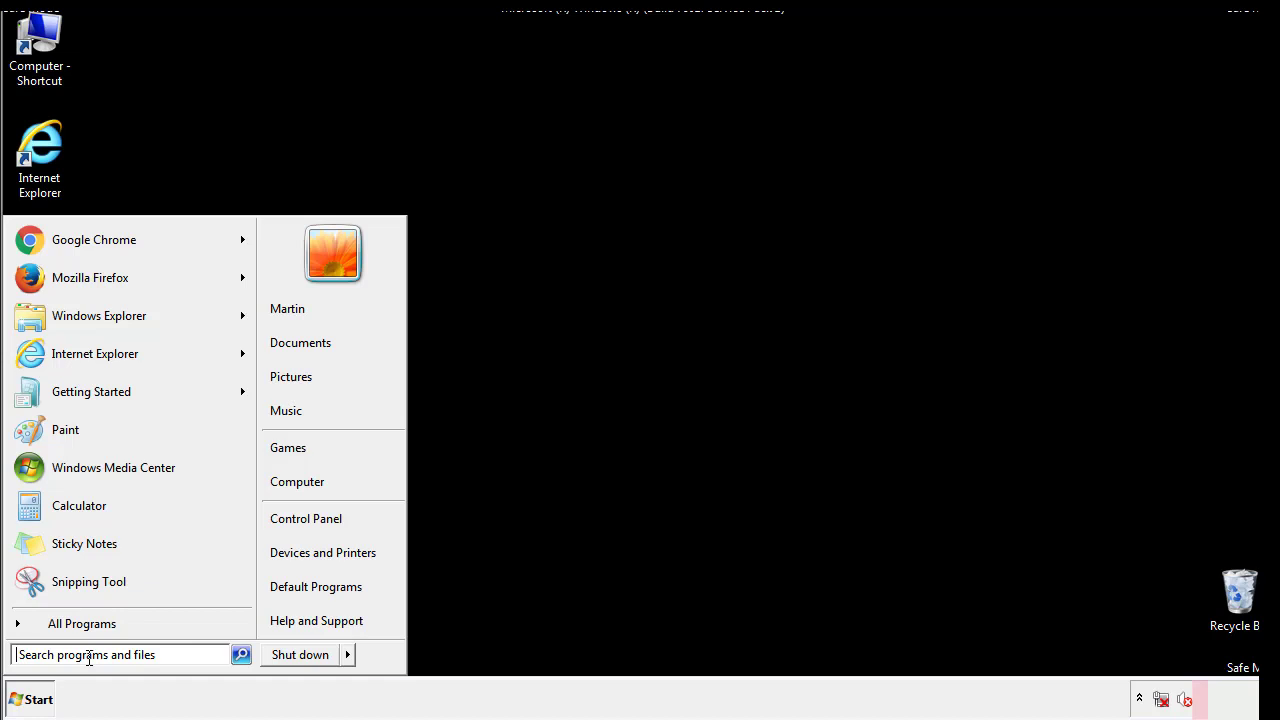
{"action": "type", "text": "reged"}
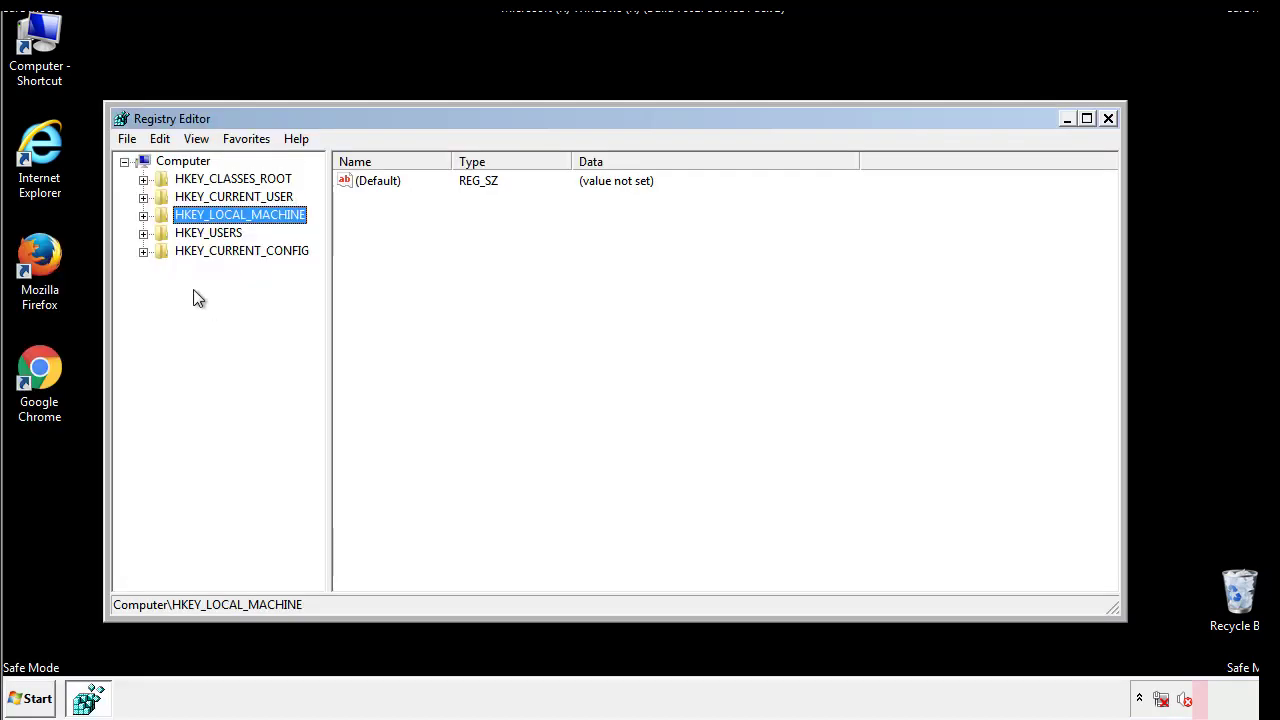
{"action": "left_click", "coordinate": [144, 214]}
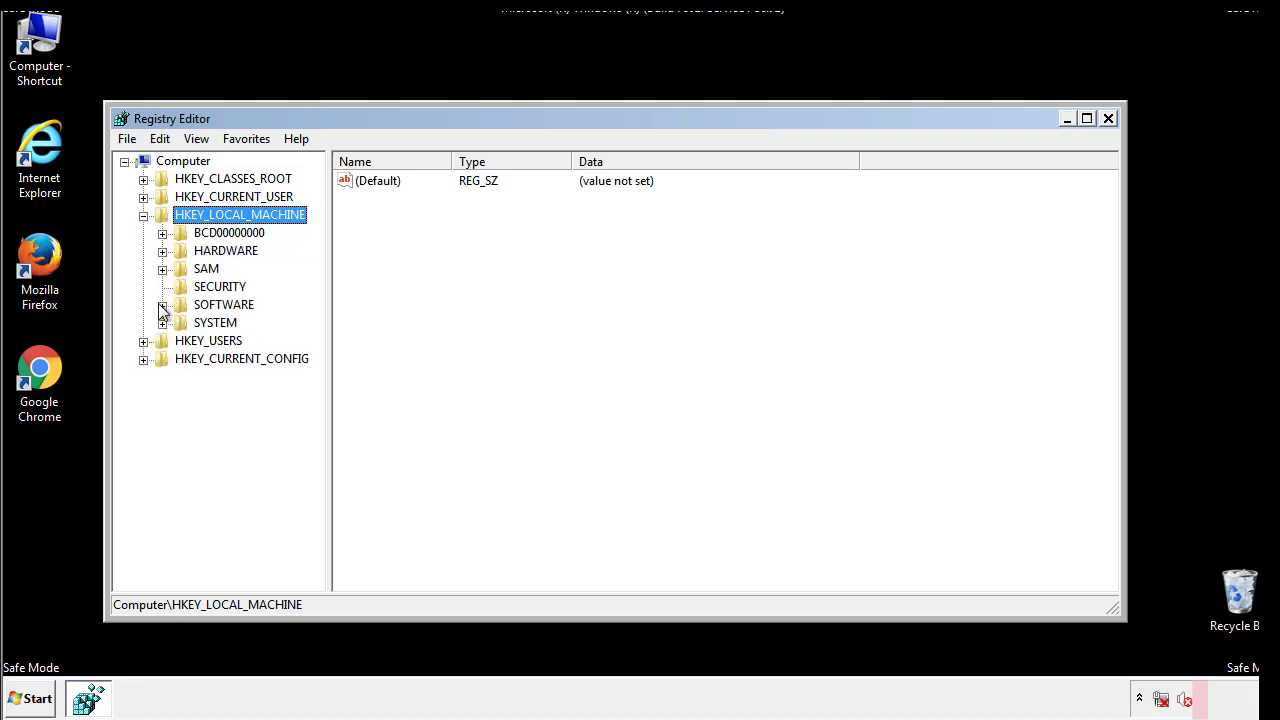
{"action": "left_click", "coordinate": [164, 304]}
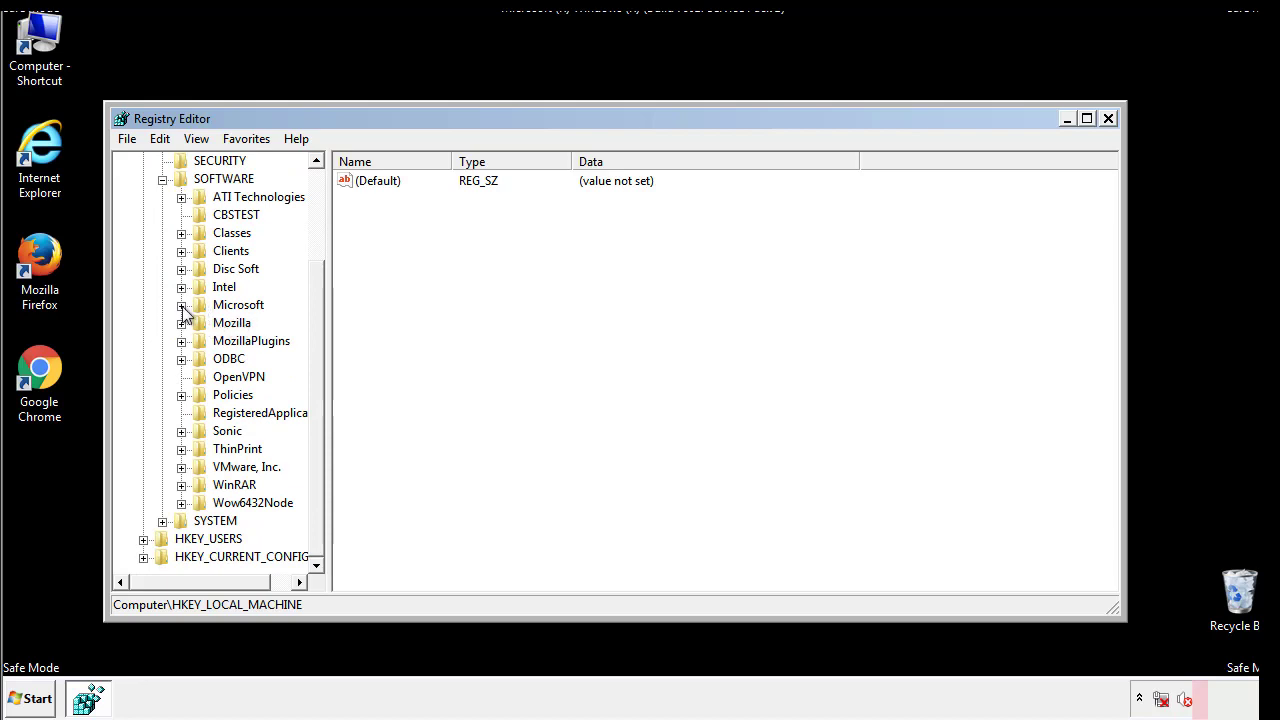
{"action": "left_click", "coordinate": [180, 304]}
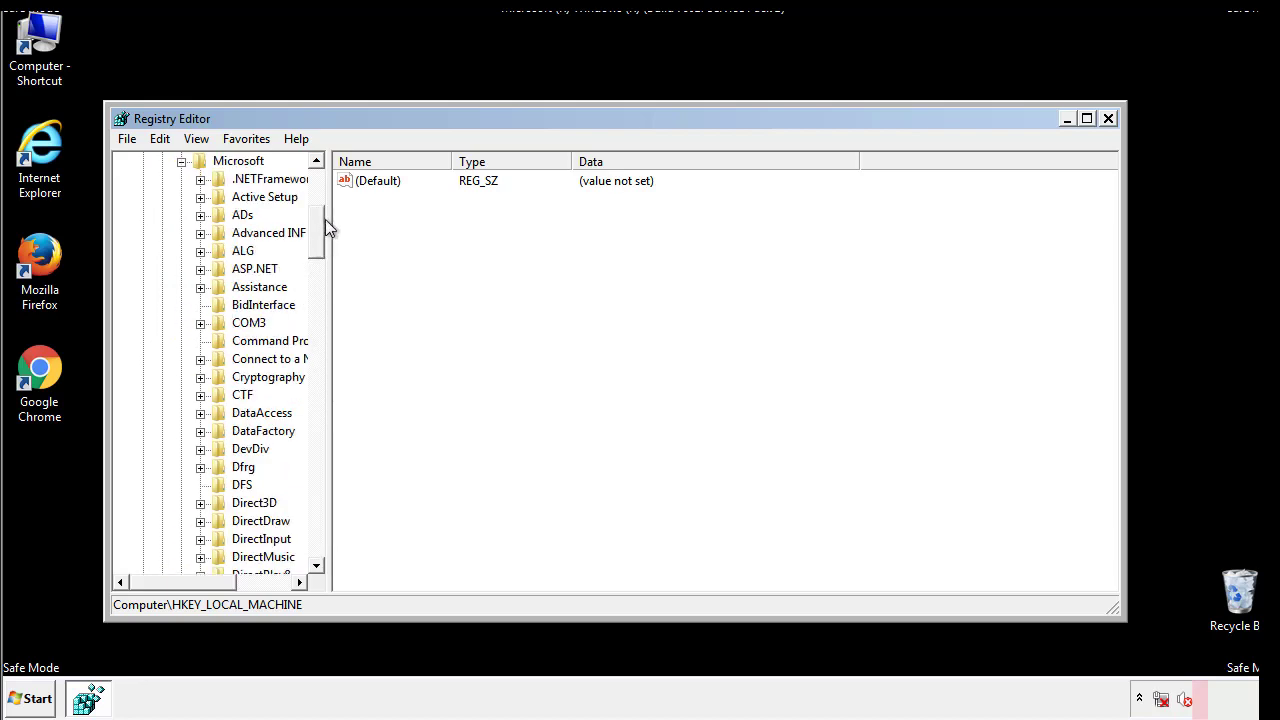
- Expand the Windows key under Microsoft and scroll down to the Run key area
{"action": "scroll", "scroll_direction": "down", "scroll_amount": 3}
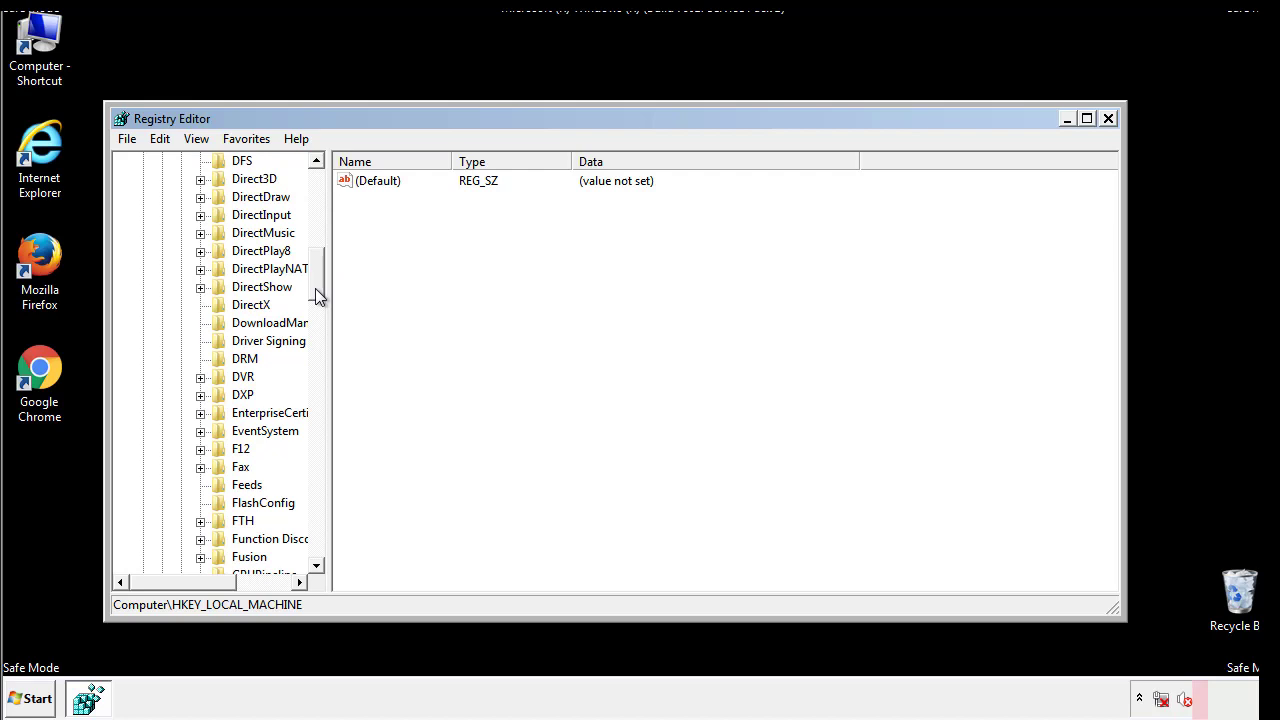
{"action": "scroll", "scroll_direction": "down", "scroll_amount": 3}
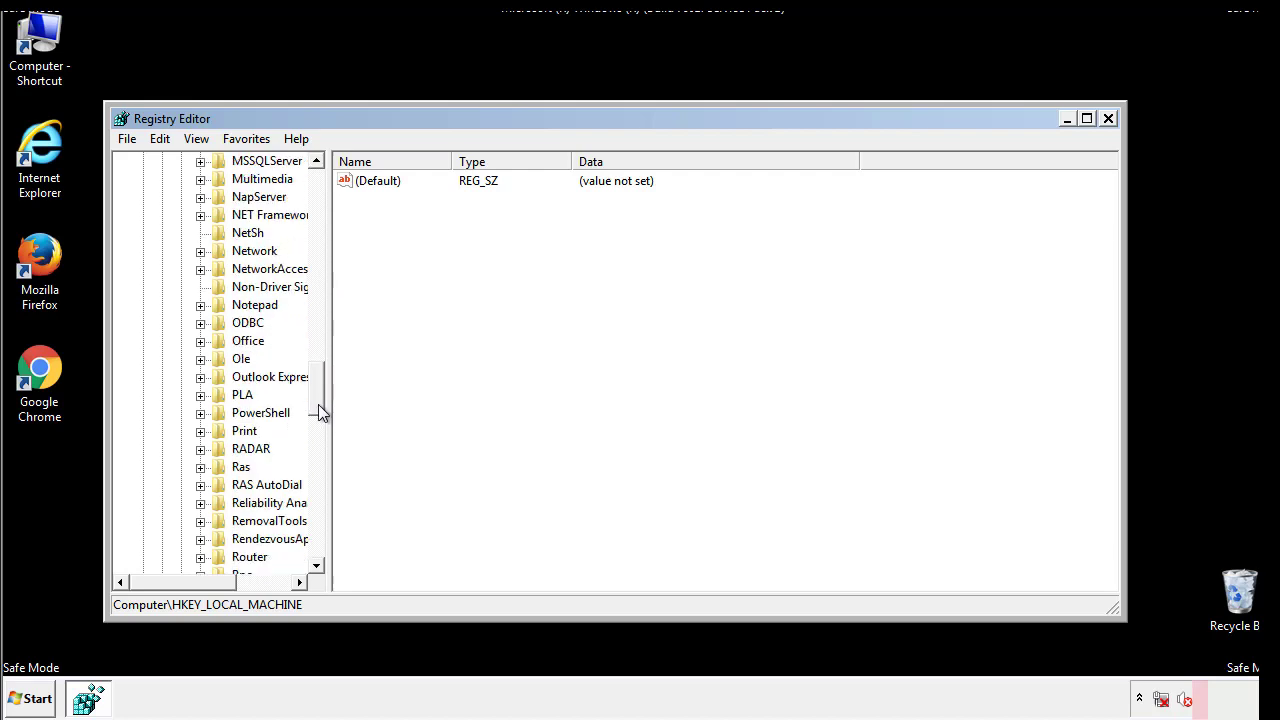
{"action": "scroll", "scroll_direction": "down", "scroll_amount": 3}
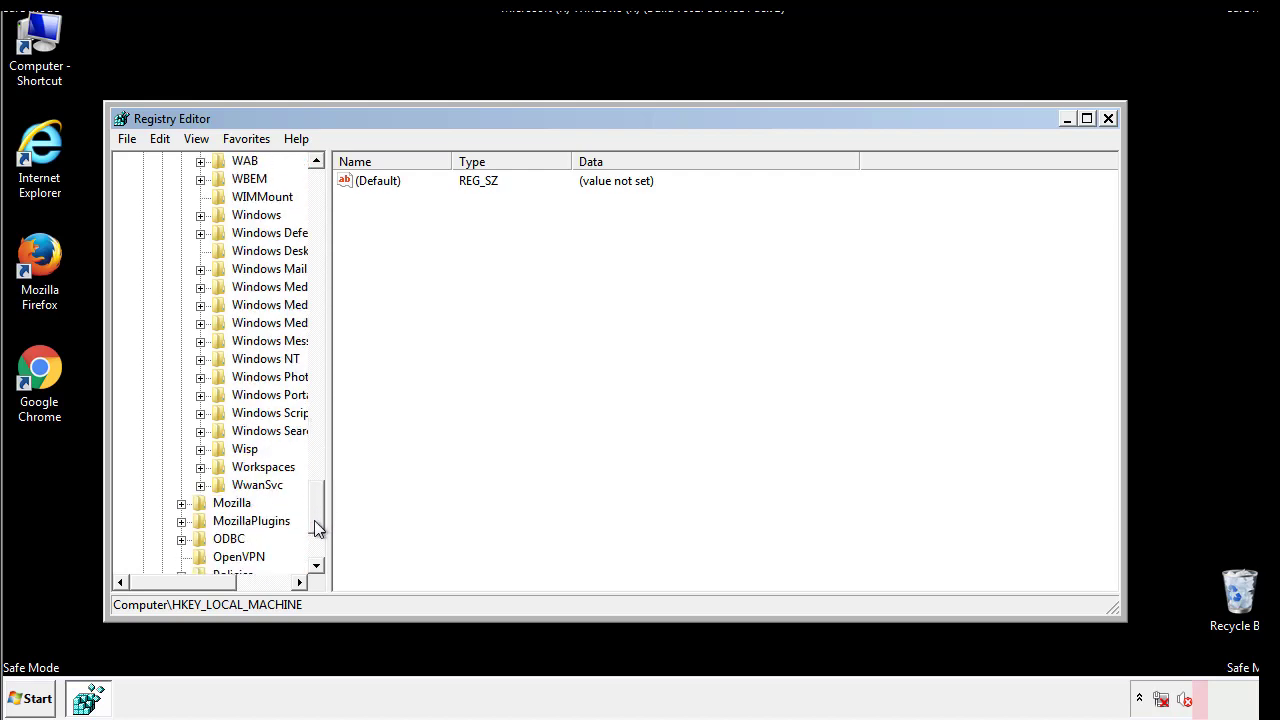
{"action": "left_click", "coordinate": [200, 304]}
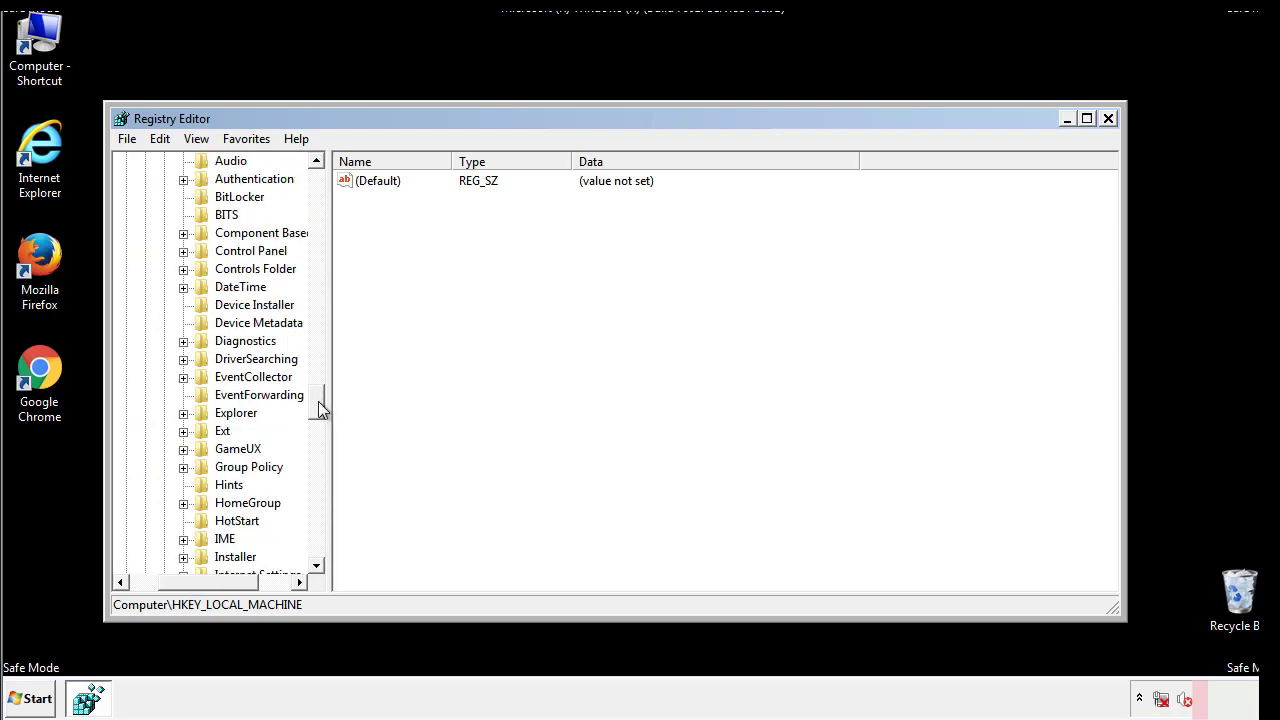
{"action": "scroll", "scroll_direction": "down", "scroll_amount": 3}
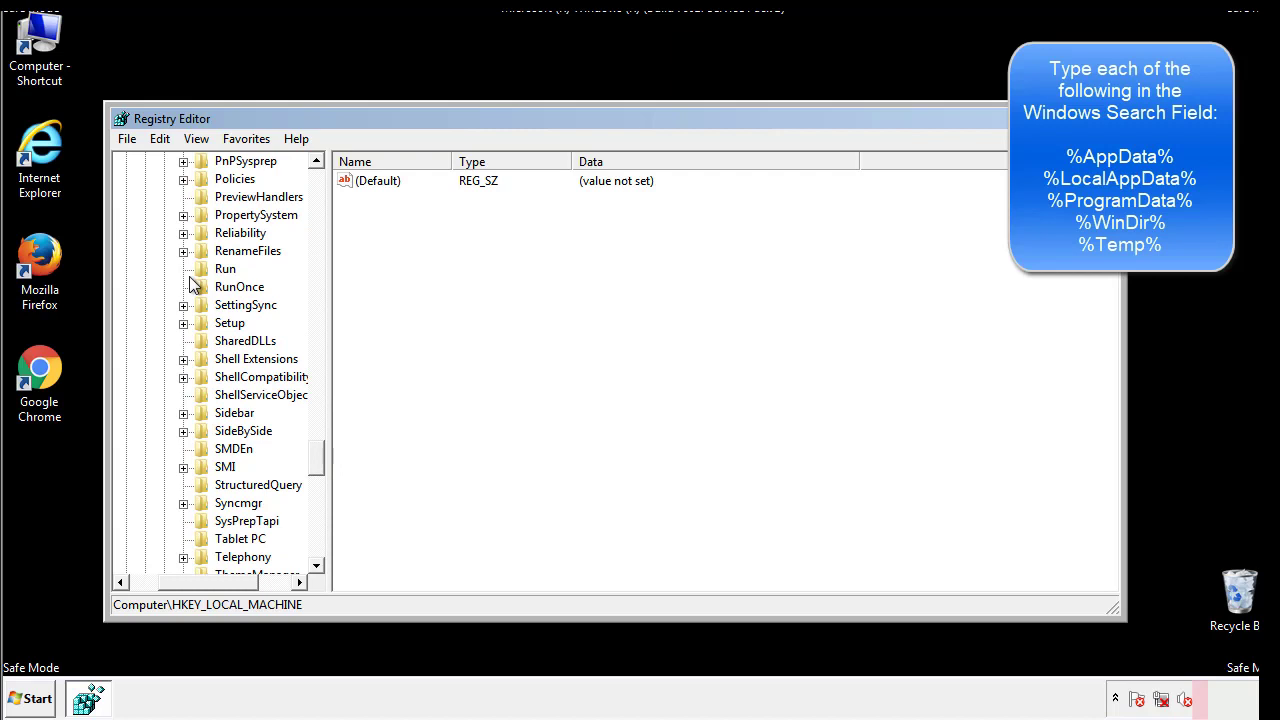
- Delete the tappi.loc startup value from the HKLM Run key and confirm
{"action": "left_click", "coordinate": [224, 268]}
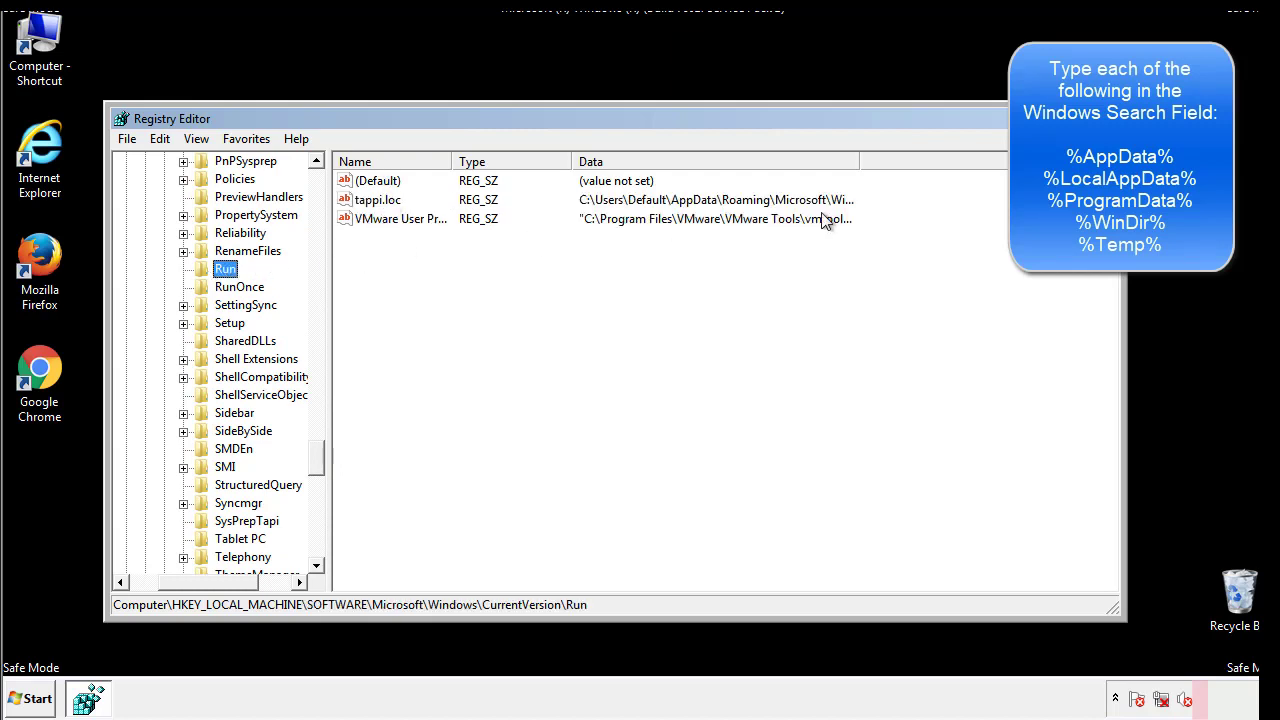
{"action": "left_click", "coordinate": [378, 200]}
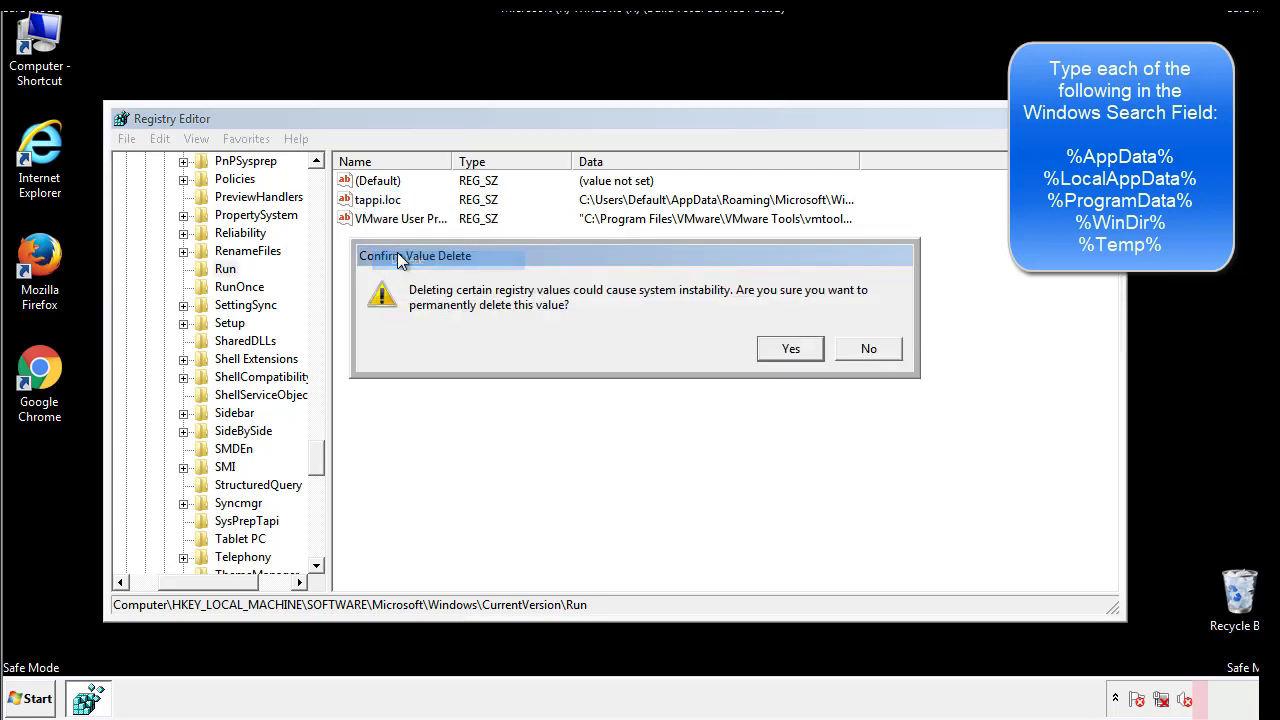
{"action": "left_click", "coordinate": [788, 348]}
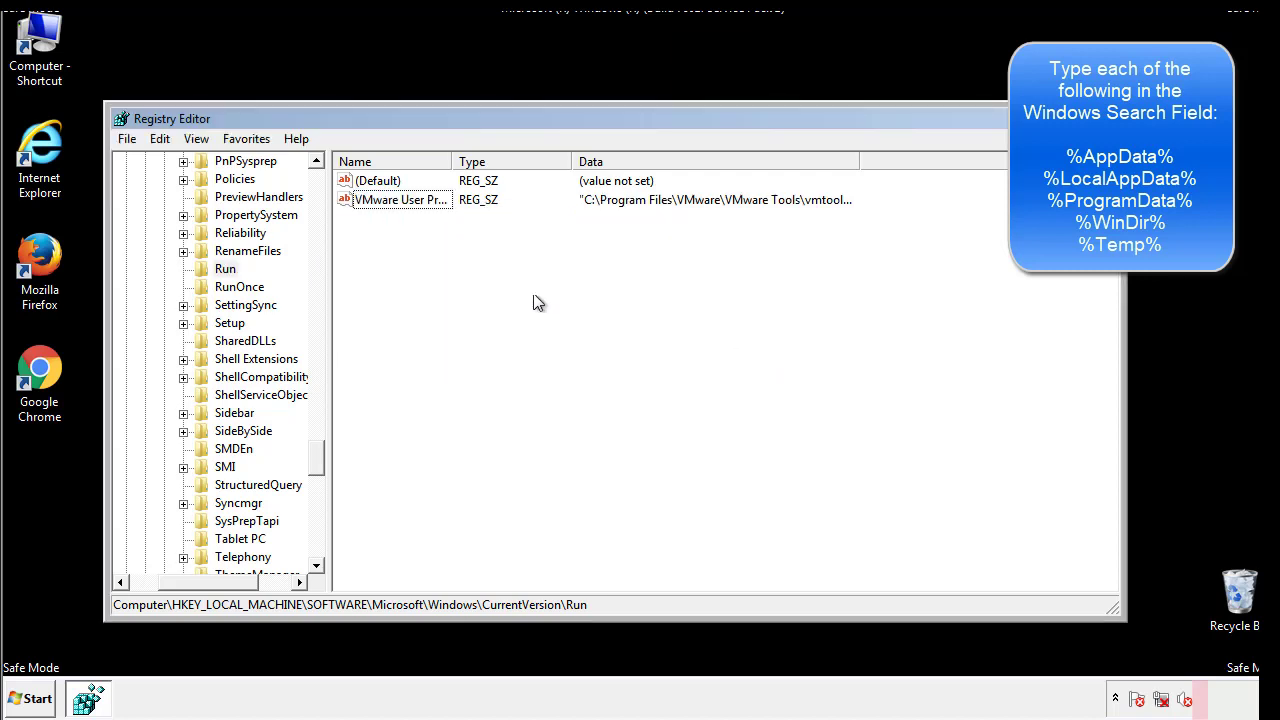
{"action": "scroll", "scroll_direction": "down", "scroll_amount": 3}
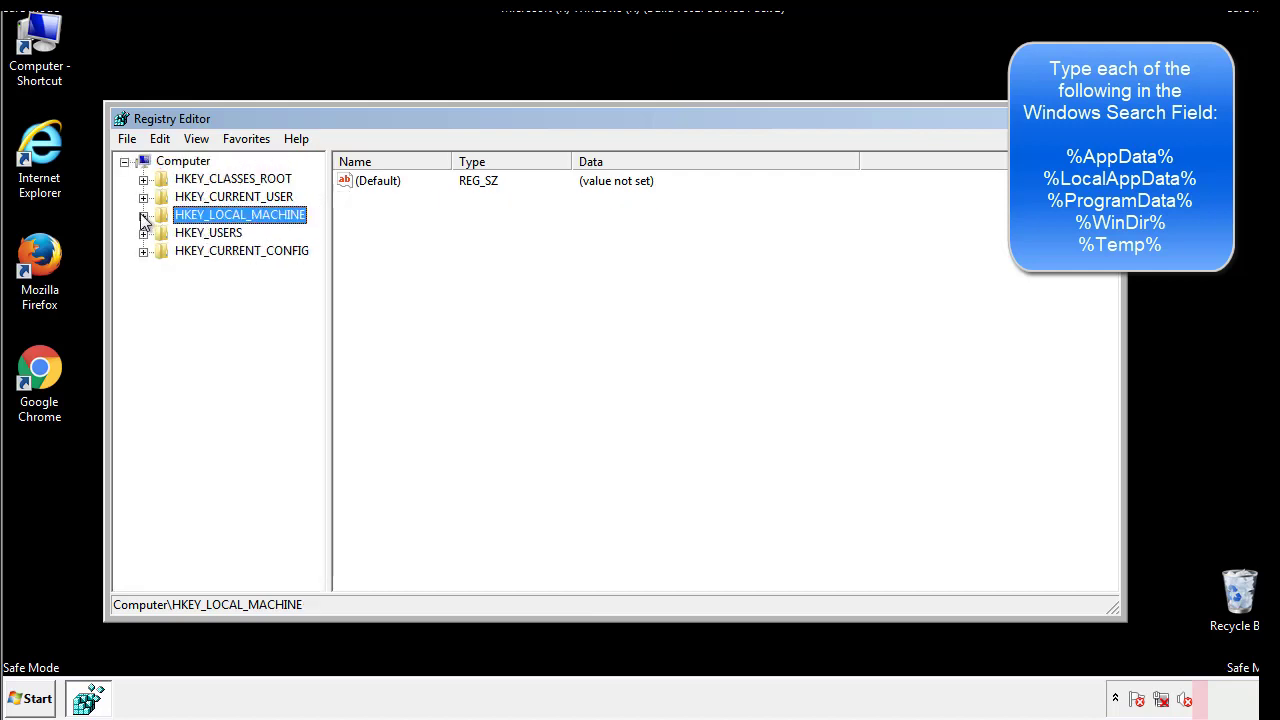
- Review HKEY_CURRENT_USER's Run key, finding only DAEMON Tools Lite, then collapse back to Windows
{"action": "left_click", "coordinate": [144, 196]}
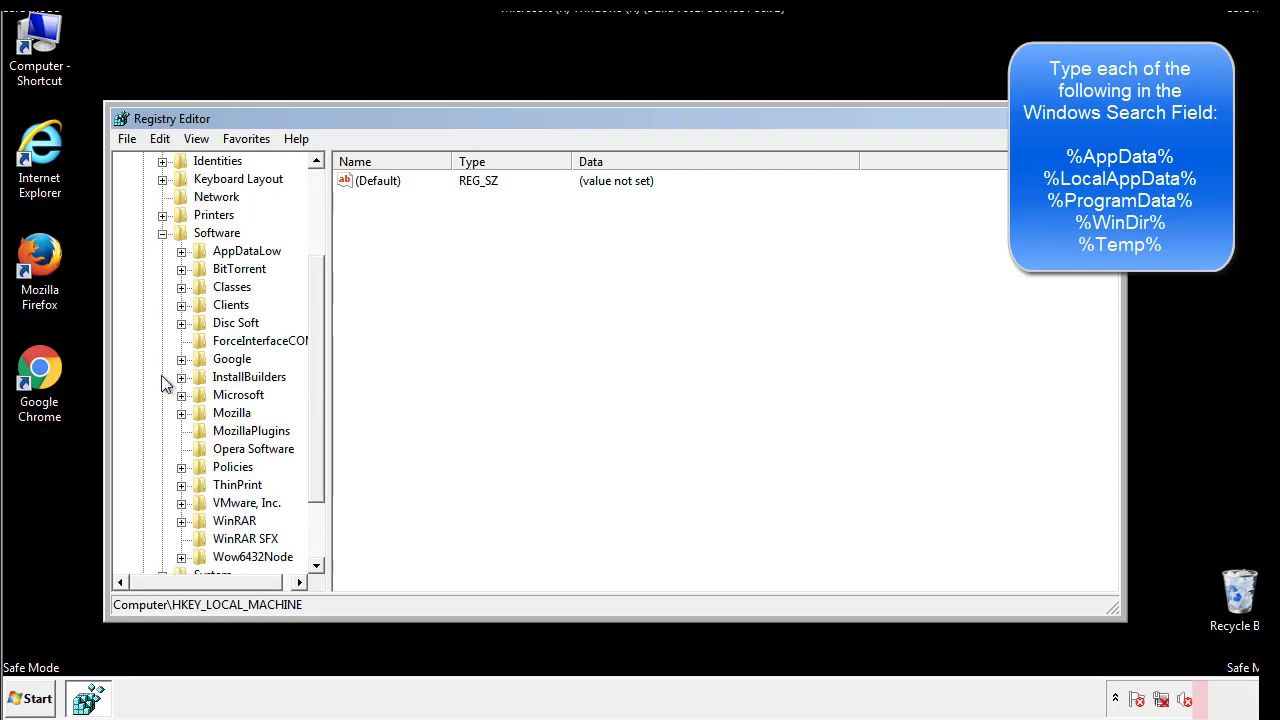
{"action": "scroll", "scroll_direction": "down", "scroll_amount": 3}
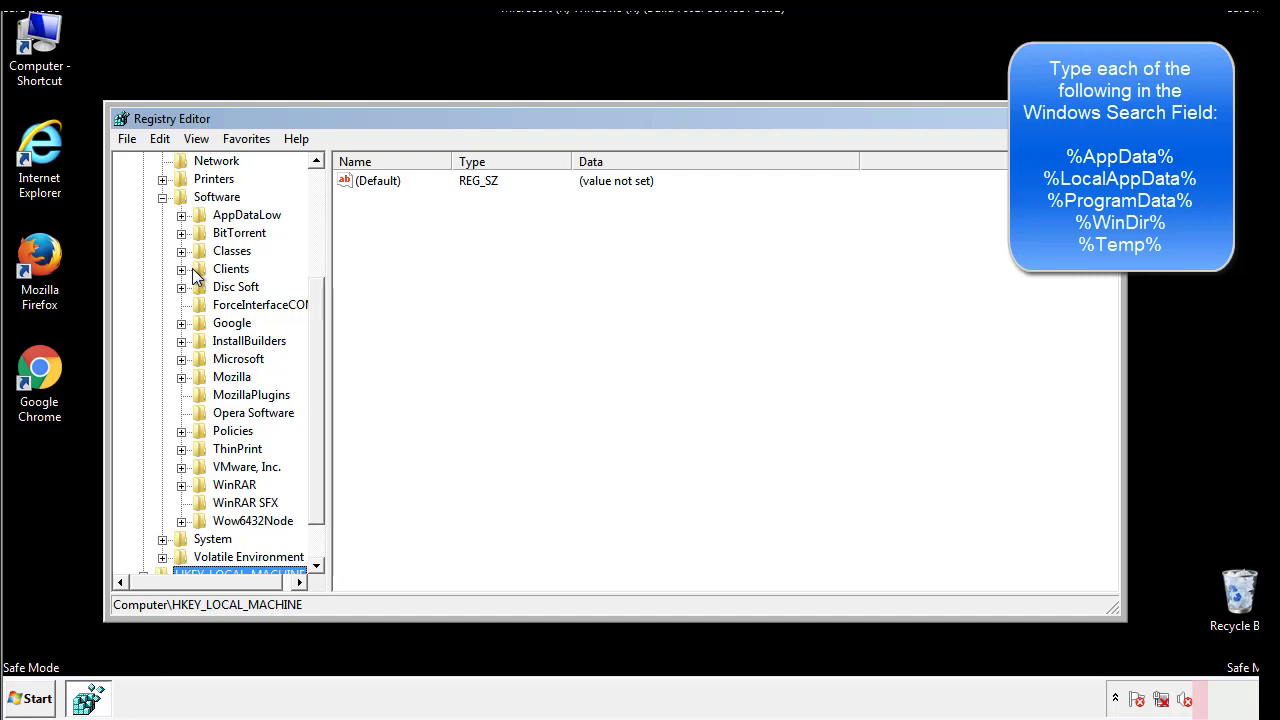
{"action": "left_click", "coordinate": [200, 360]}
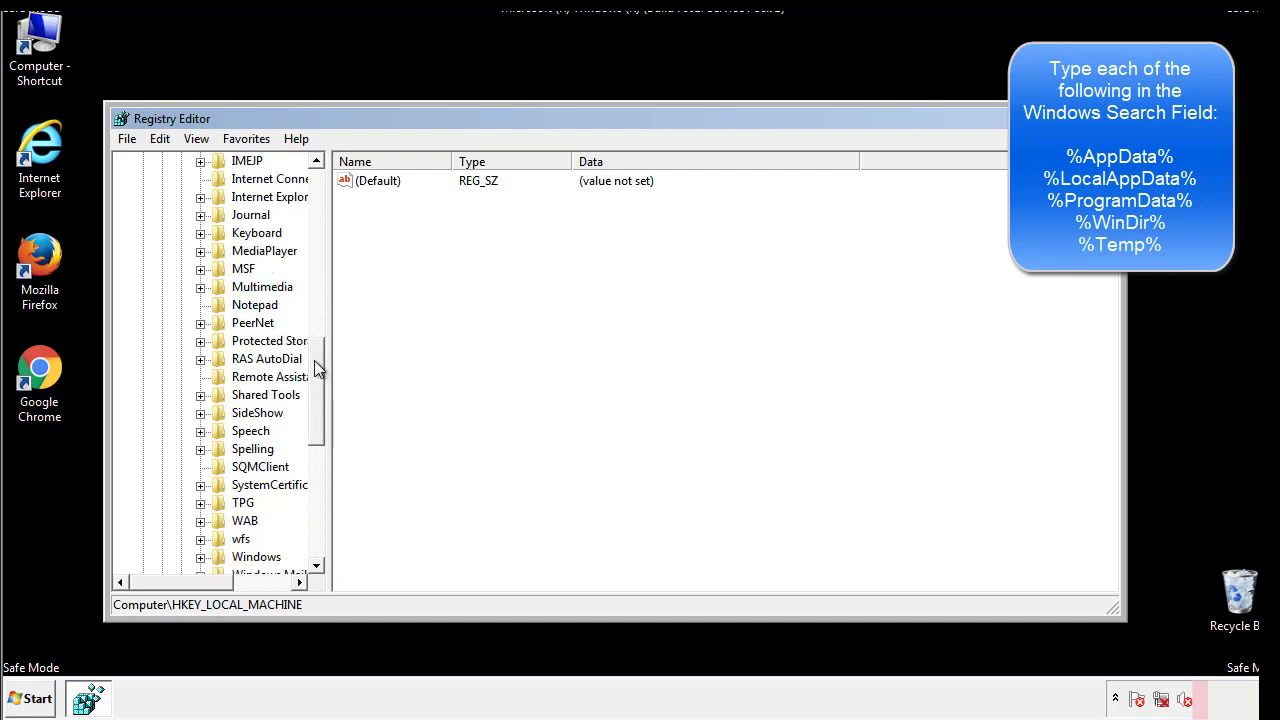
{"action": "scroll", "scroll_direction": "down", "scroll_amount": 3}
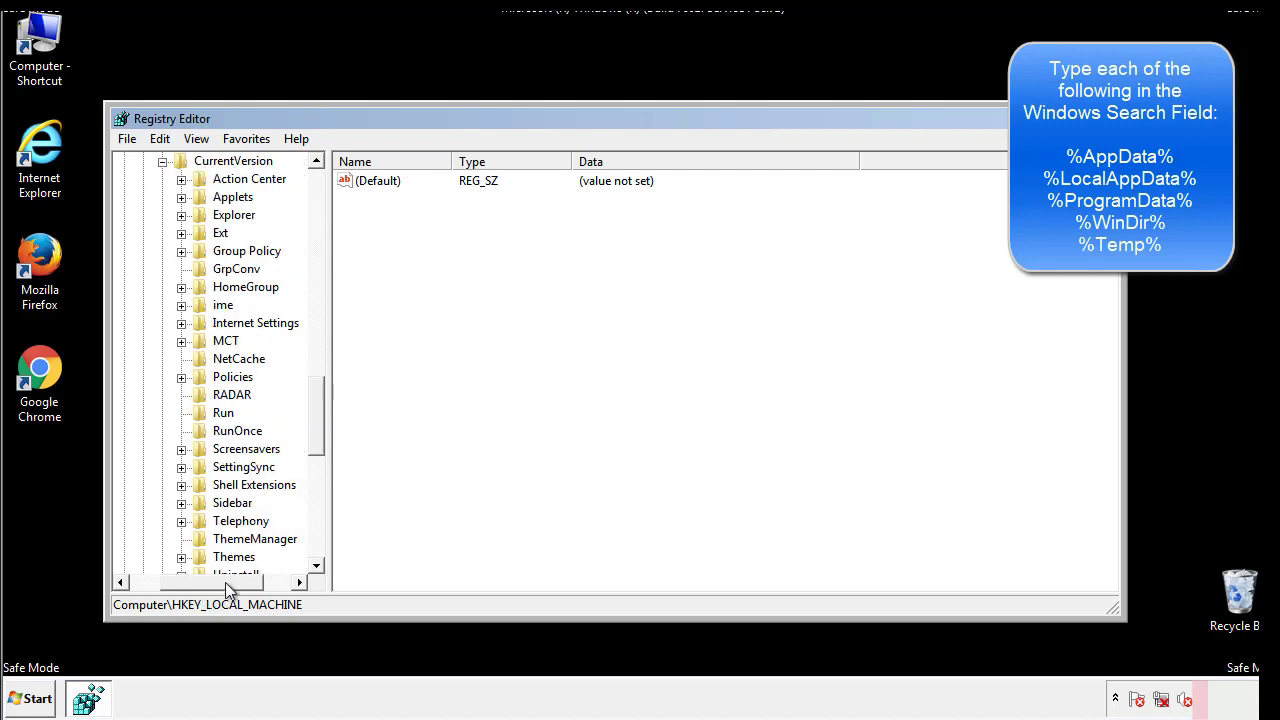
{"action": "left_click", "coordinate": [224, 412]}
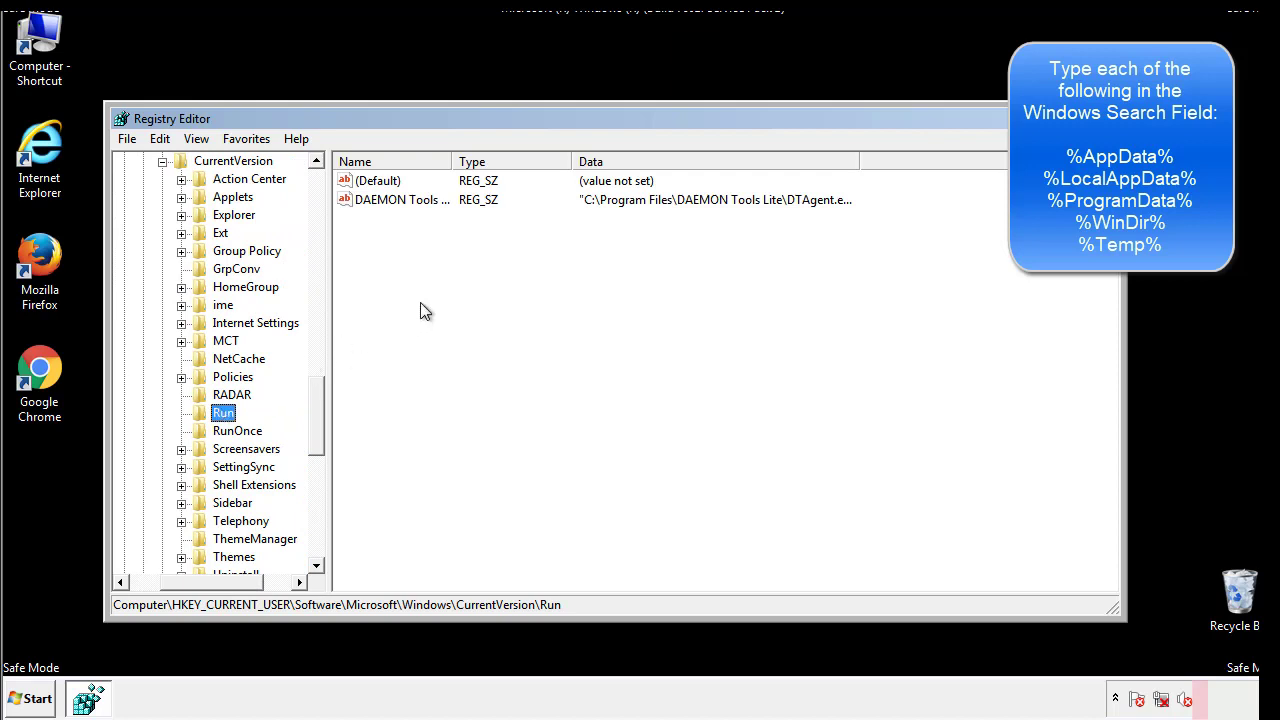
{"action": "mouse_move", "coordinate": [416, 220]}
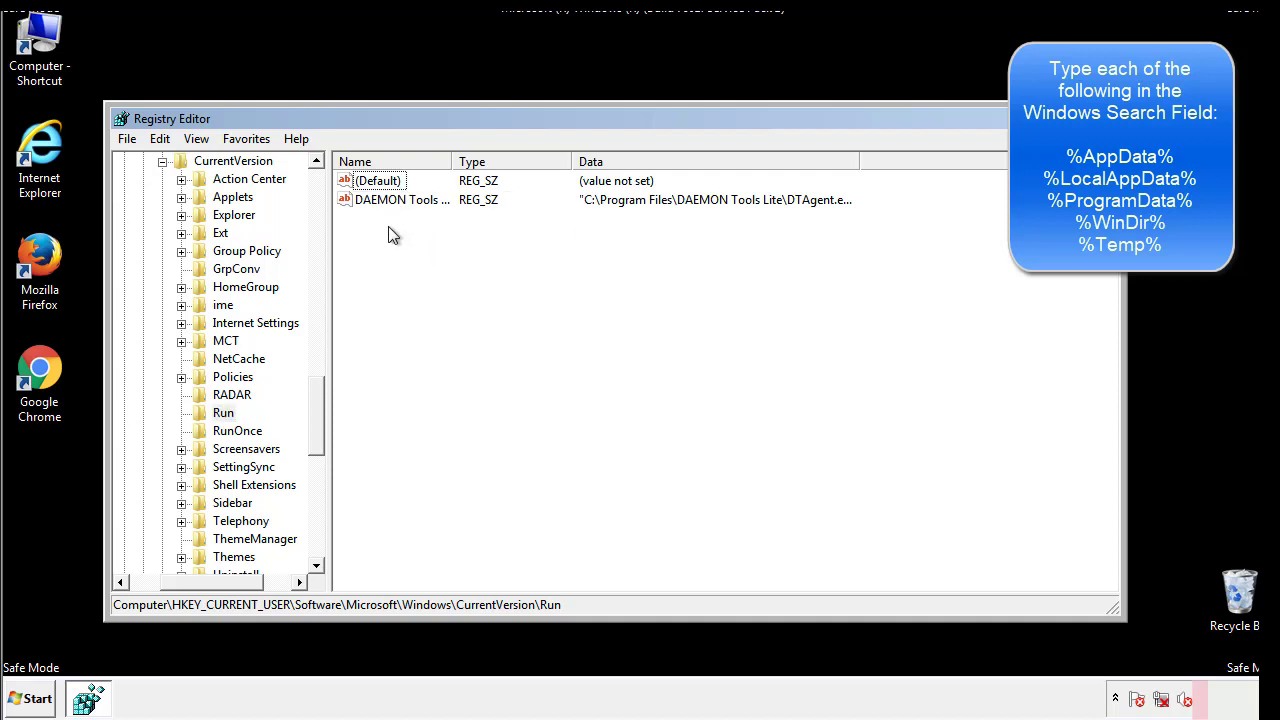
{"action": "mouse_move", "coordinate": [464, 236]}
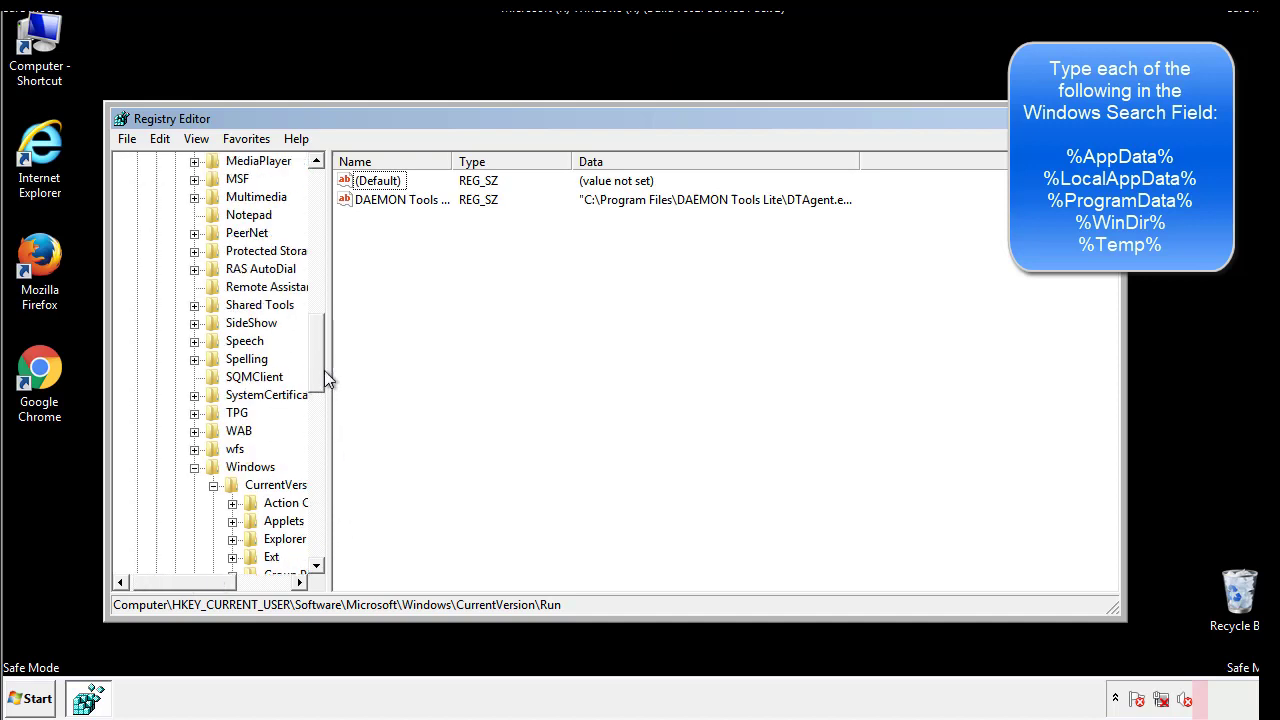
{"action": "left_click", "coordinate": [250, 468]}
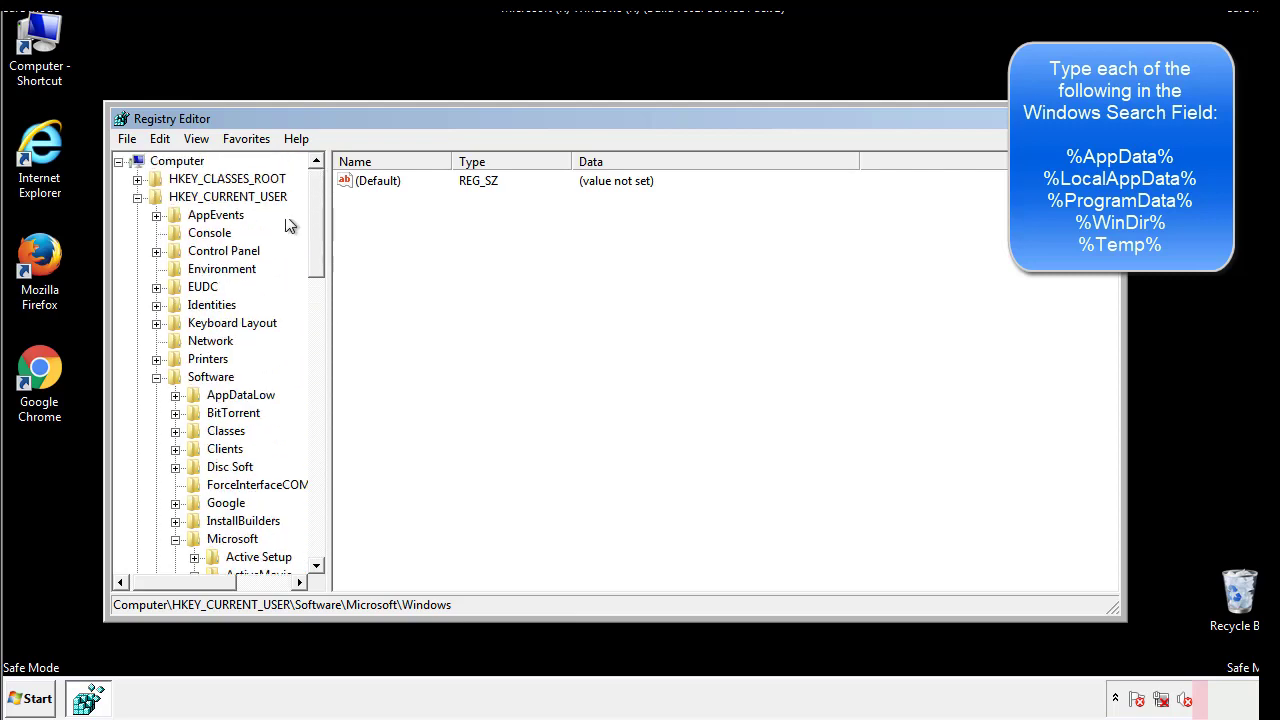
- Find %temp% in the registry, landing on the Temporary Files key's %TEMP% Folder value
{"action": "left_click", "coordinate": [160, 138]}
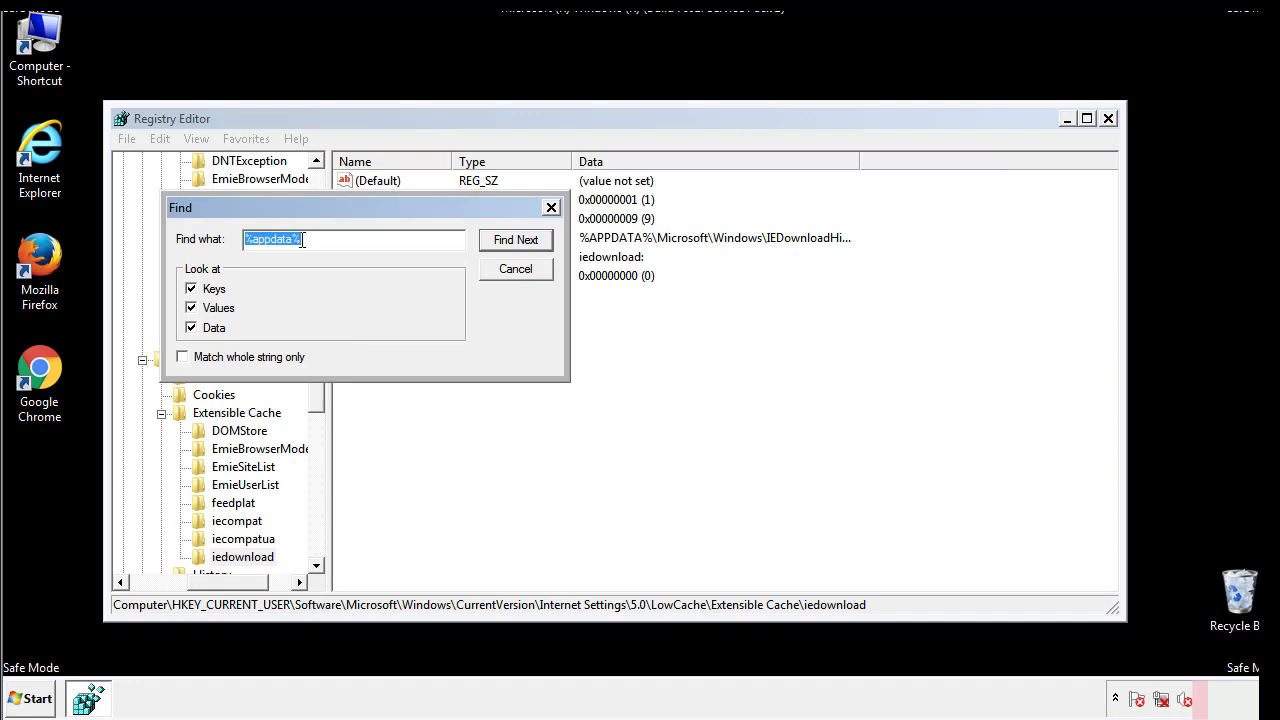
{"action": "type", "text": "%temp%"}
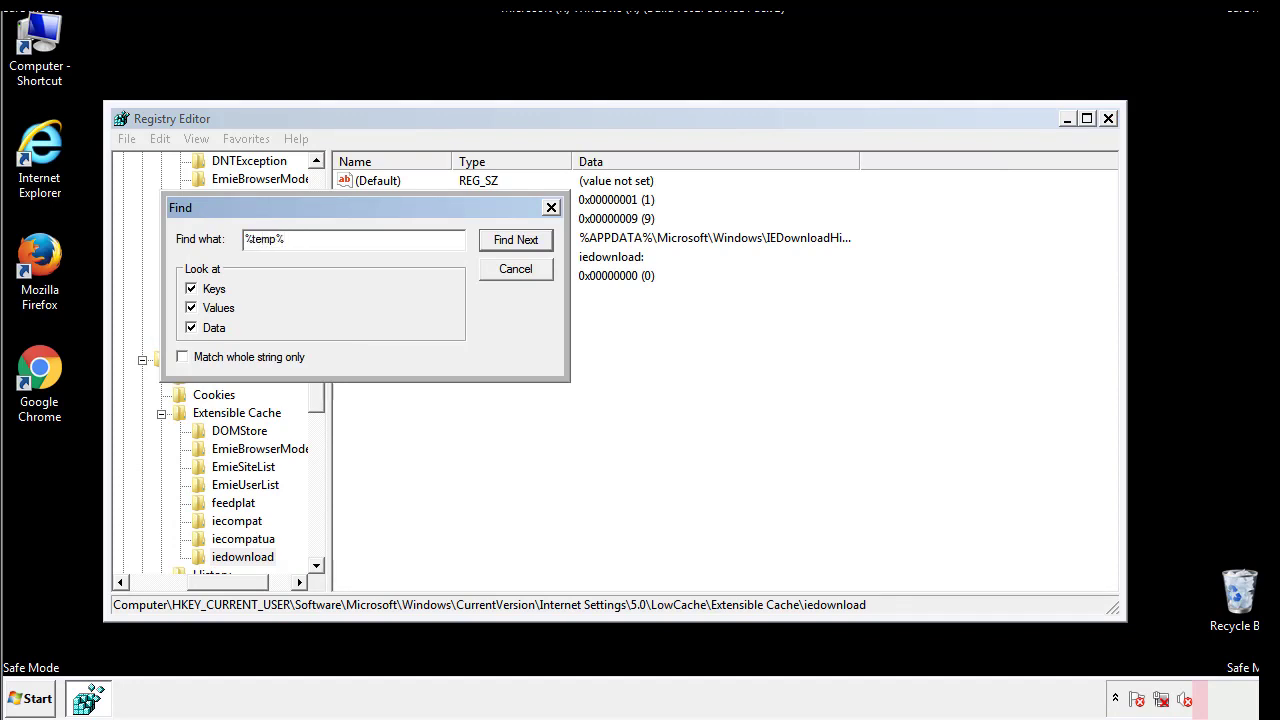
{"action": "left_click", "coordinate": [516, 240]}
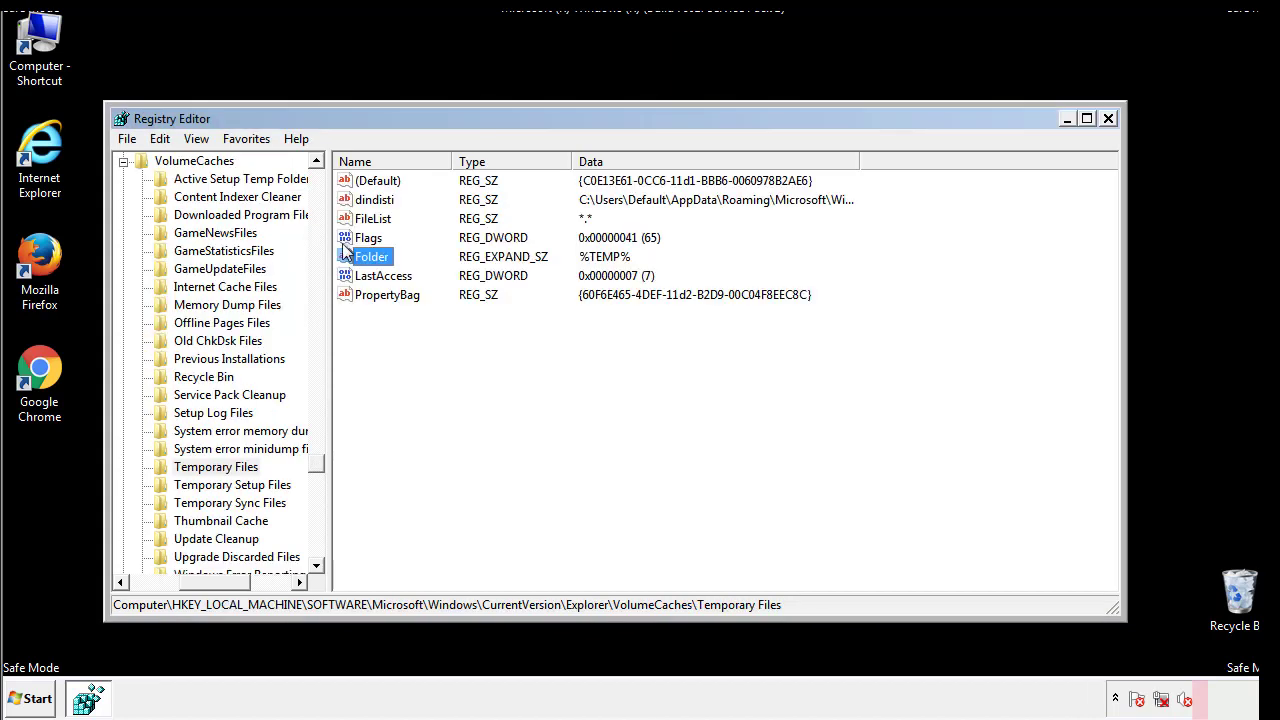
- Delete all values under the VolumeCaches Temporary Files key, confirm, and close Registry Editor
{"action": "left_click", "coordinate": [418, 330]}
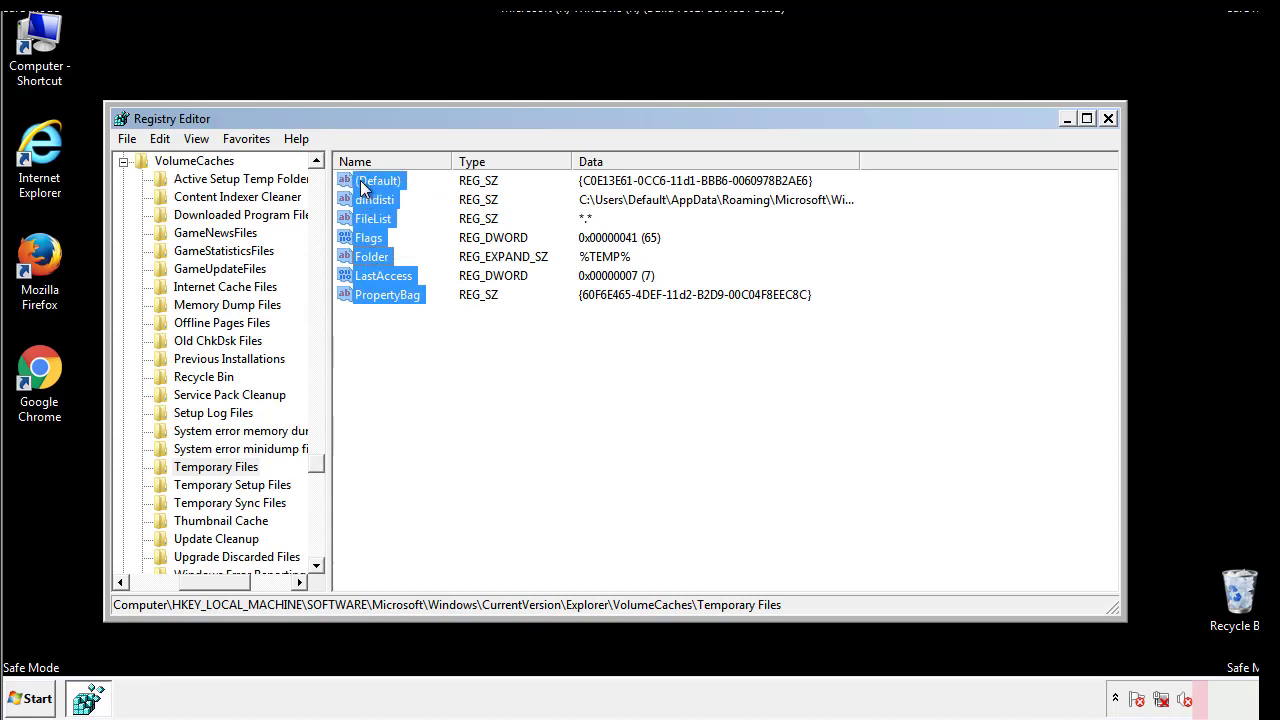
{"action": "right_click", "coordinate": [378, 180]}
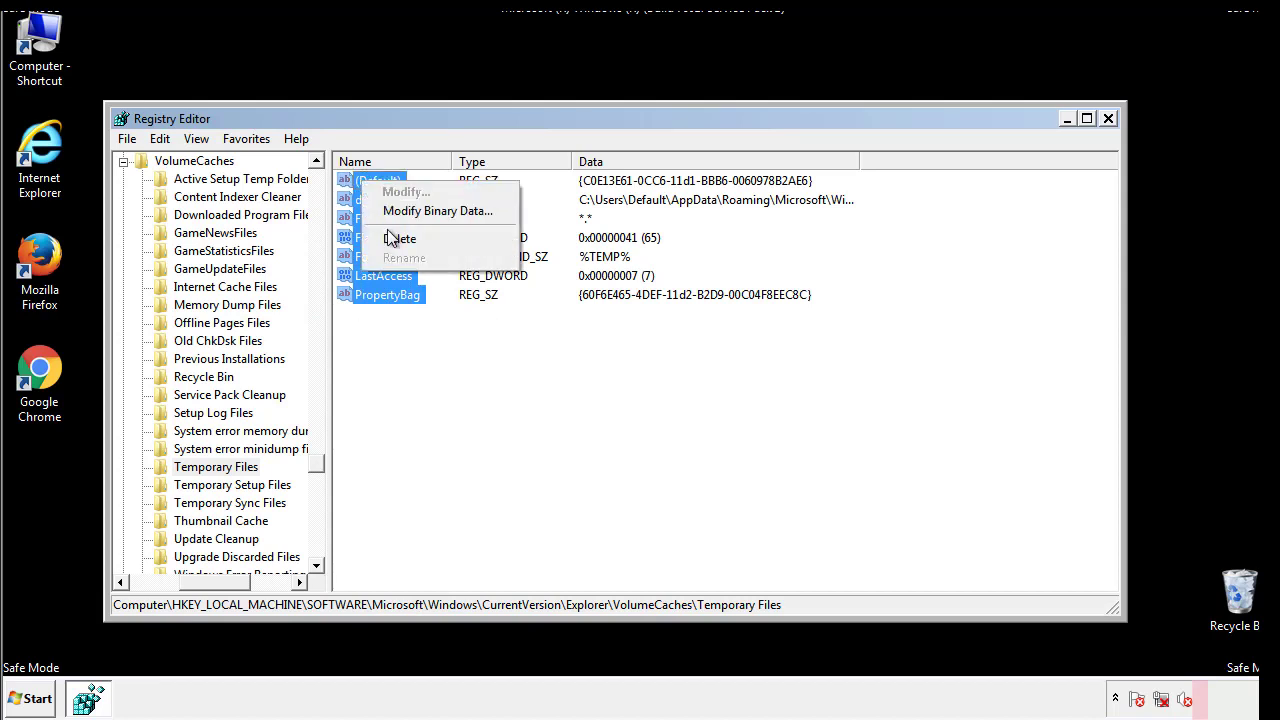
{"action": "left_click", "coordinate": [400, 238]}
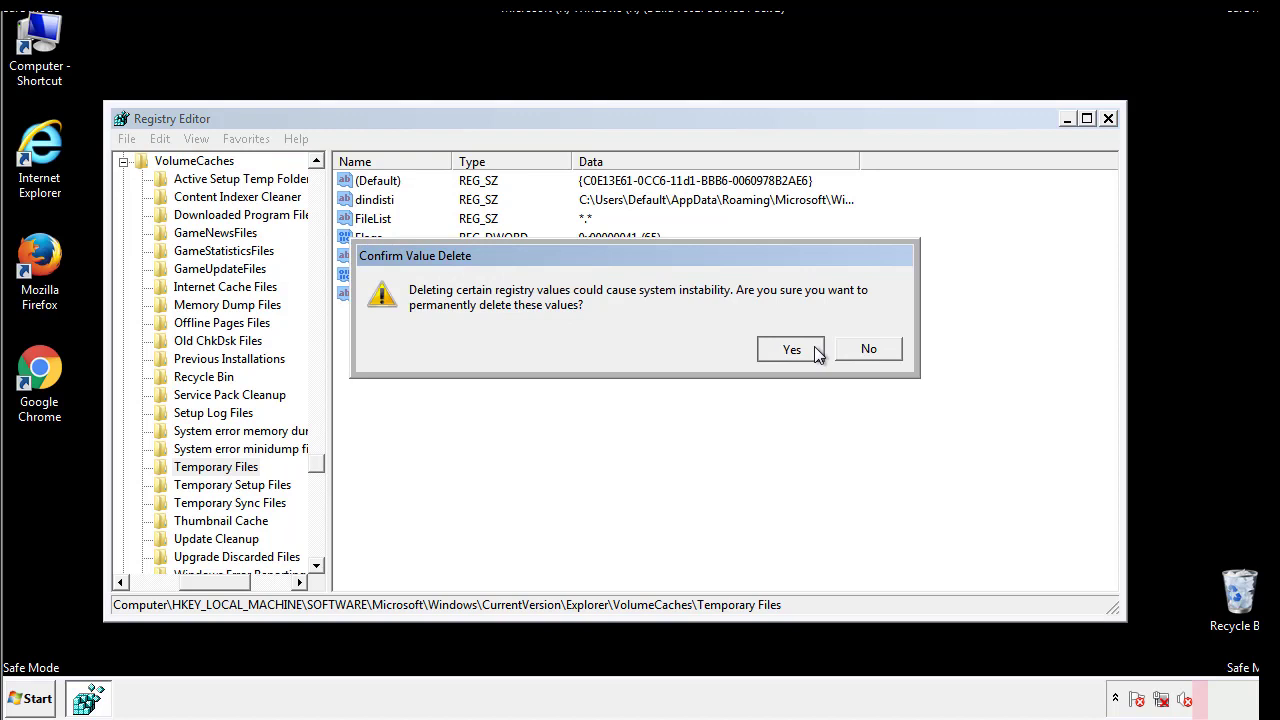
{"action": "left_click", "coordinate": [792, 348]}
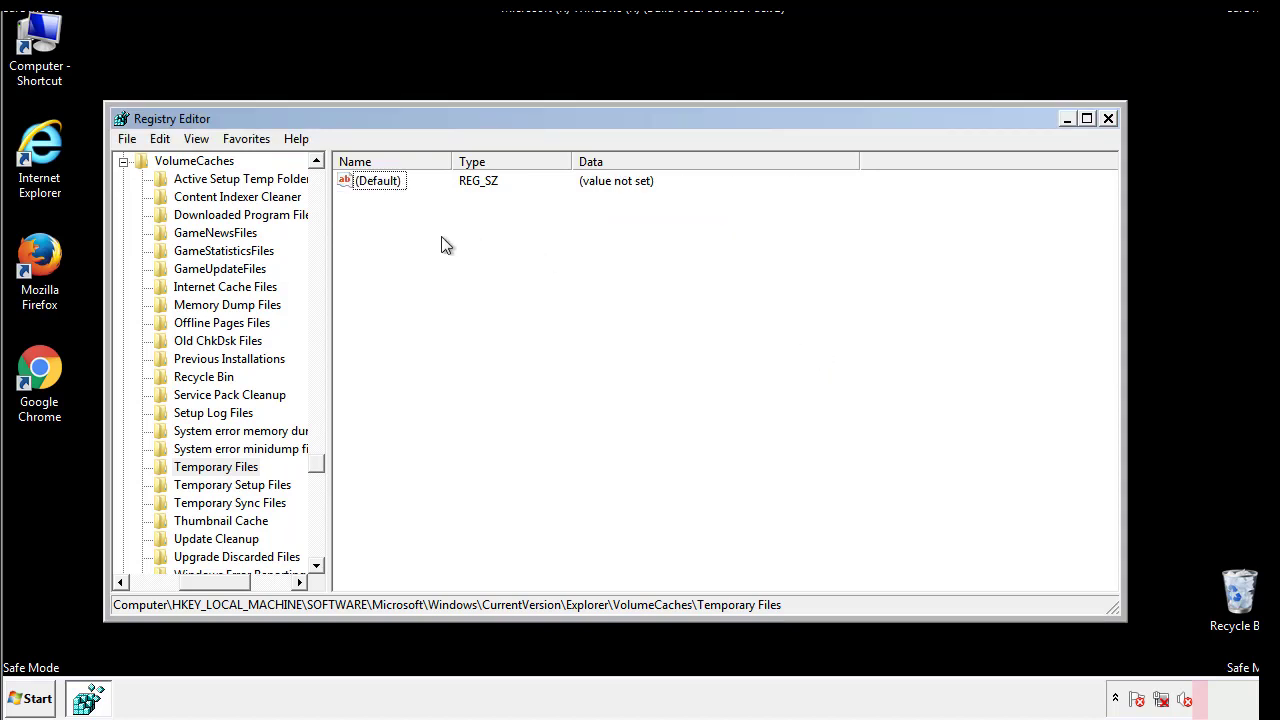
{"action": "mouse_move", "coordinate": [1108, 122]}
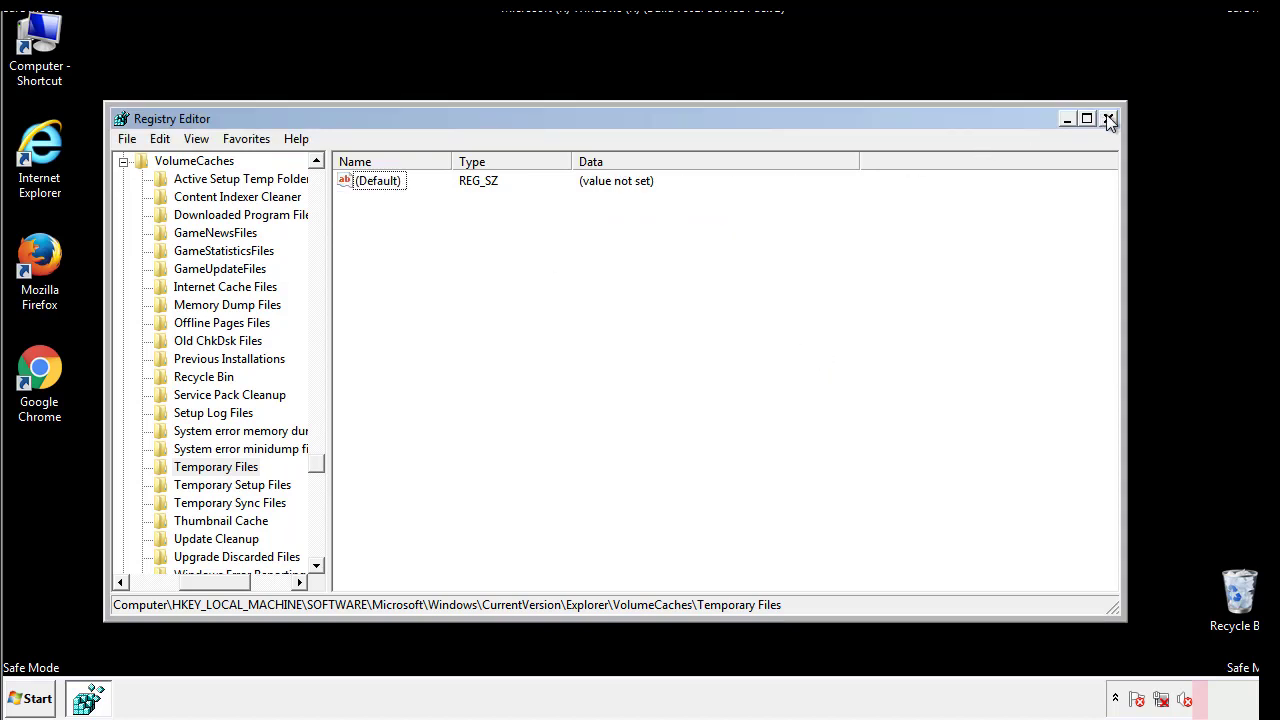
{"action": "left_click", "coordinate": [1108, 120]}
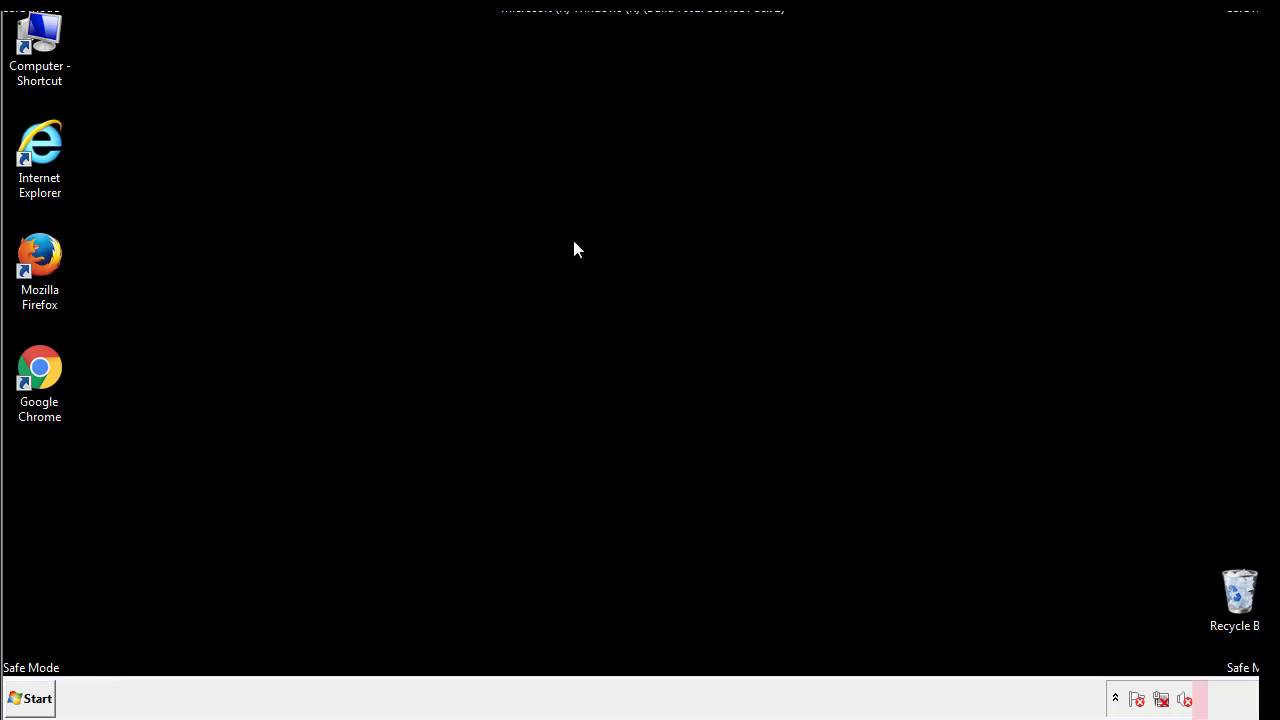
{"action": "mouse_move", "coordinate": [52, 500]}
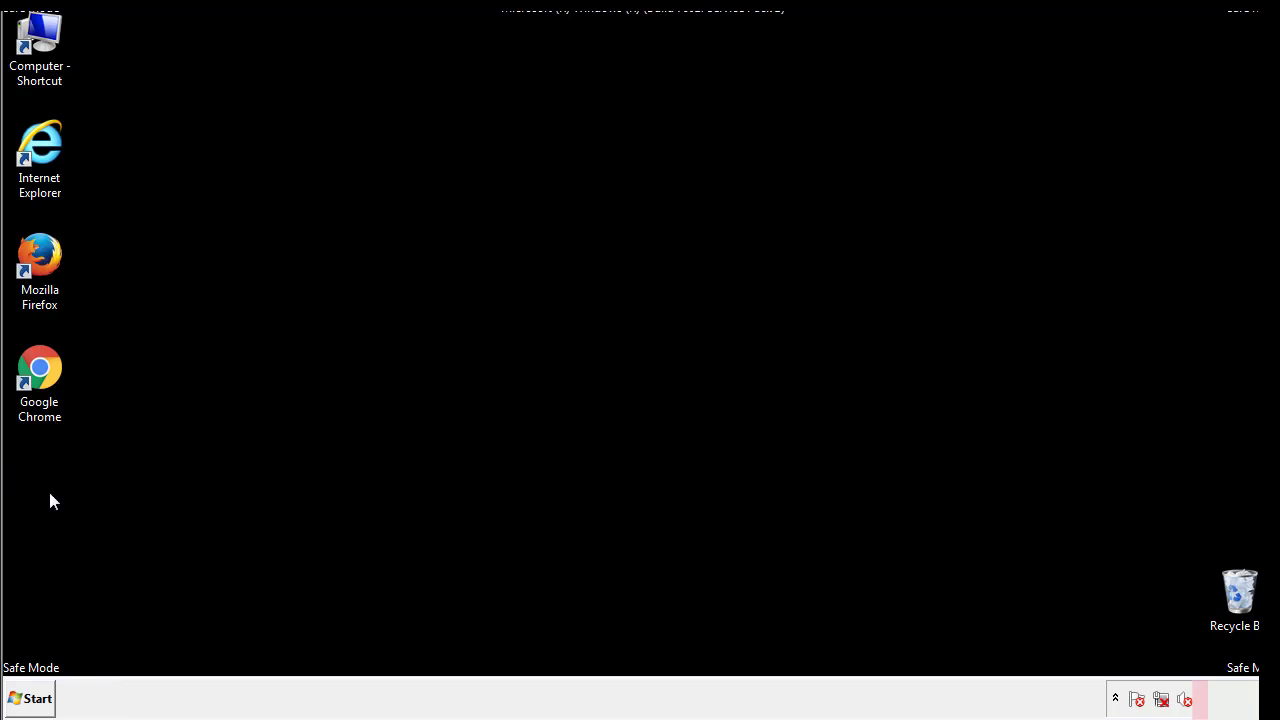
- Launch msconfig, uncheck Safe boot in the boot settings and apply, leaving the restart prompt
{"action": "left_click", "coordinate": [30, 698]}
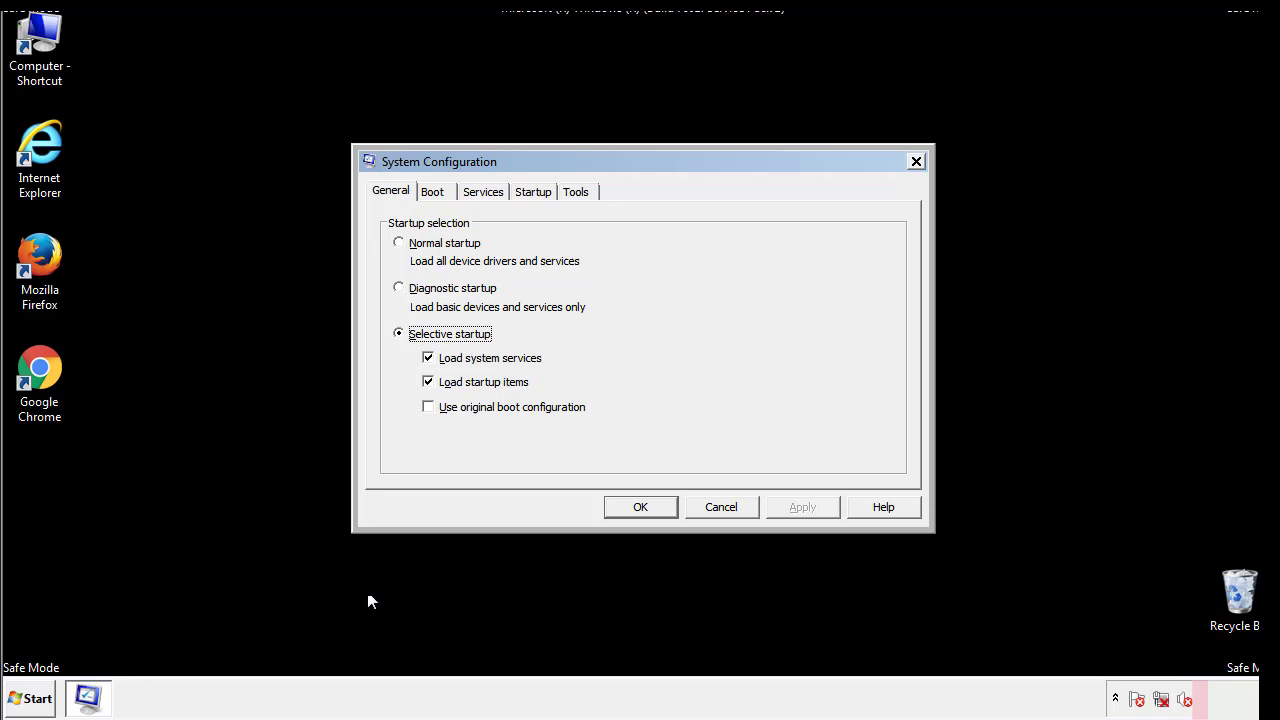
{"action": "left_click", "coordinate": [432, 192]}
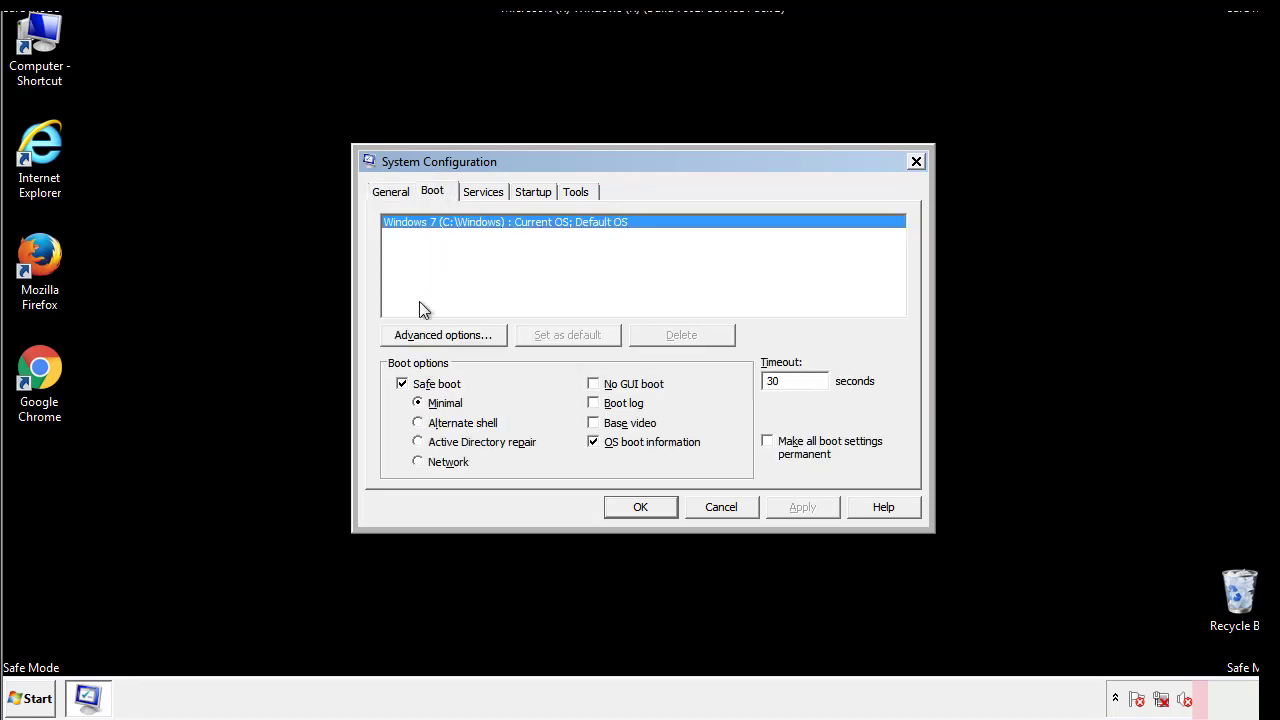
{"action": "left_click", "coordinate": [402, 384]}
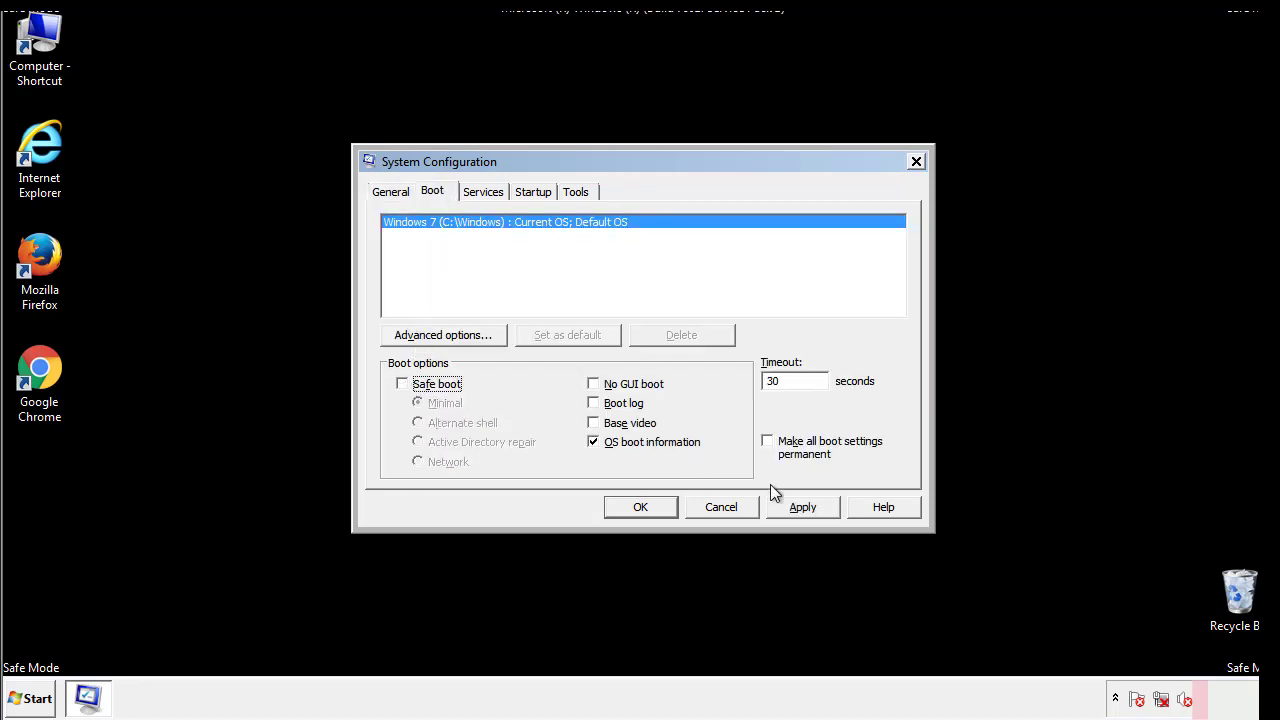
{"action": "left_click", "coordinate": [640, 508]}
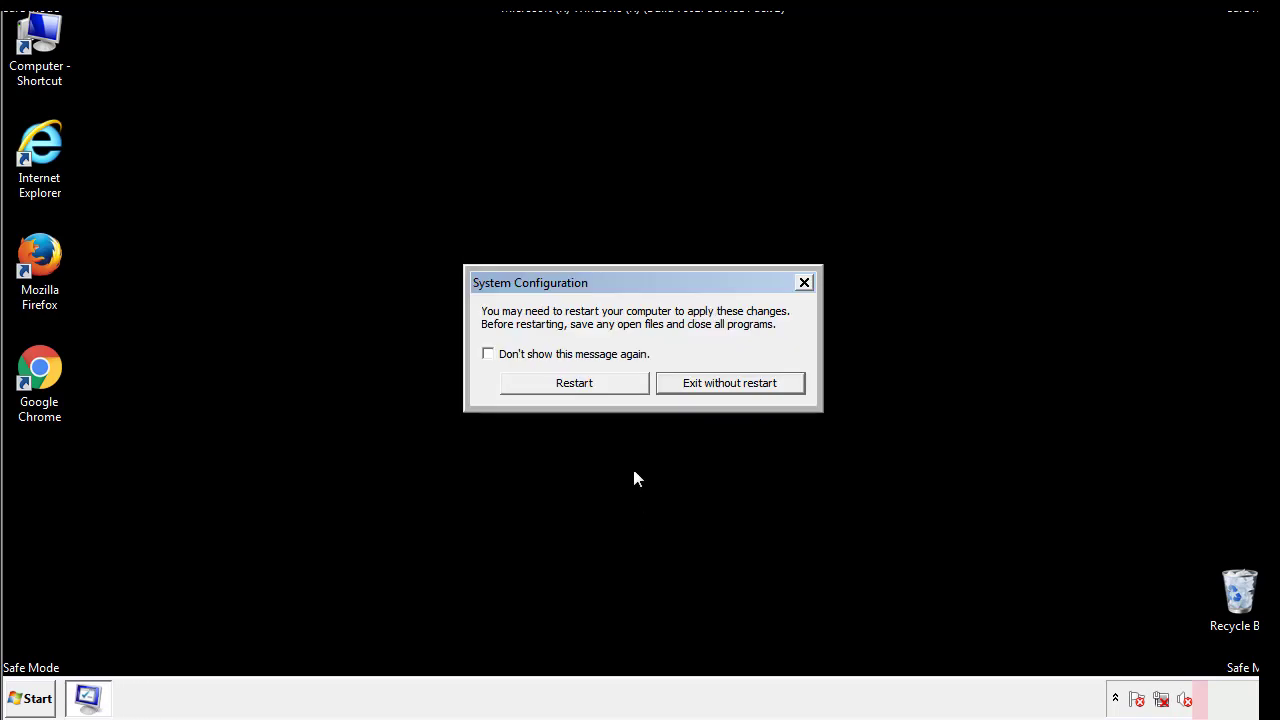